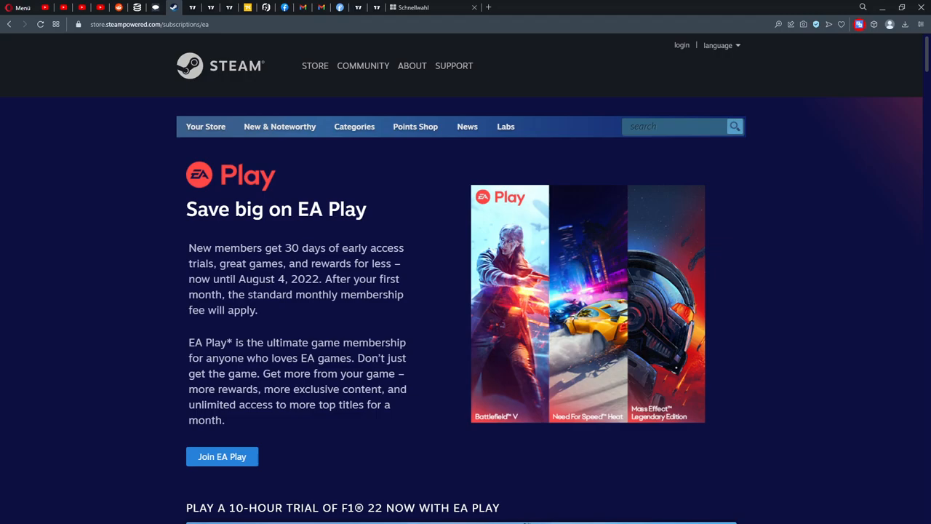
{"action": "mouse_move", "coordinate": [884, 335]}
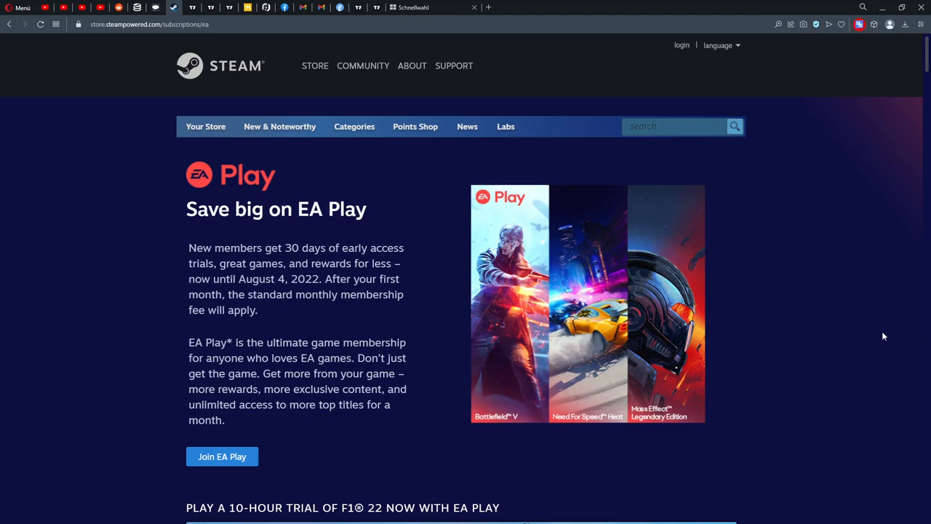
- Scroll past the F1 22 trial to the annual and monthly plan cards and Included Adventure Games
{"action": "scroll", "scroll_direction": "down", "scroll_amount": 3}
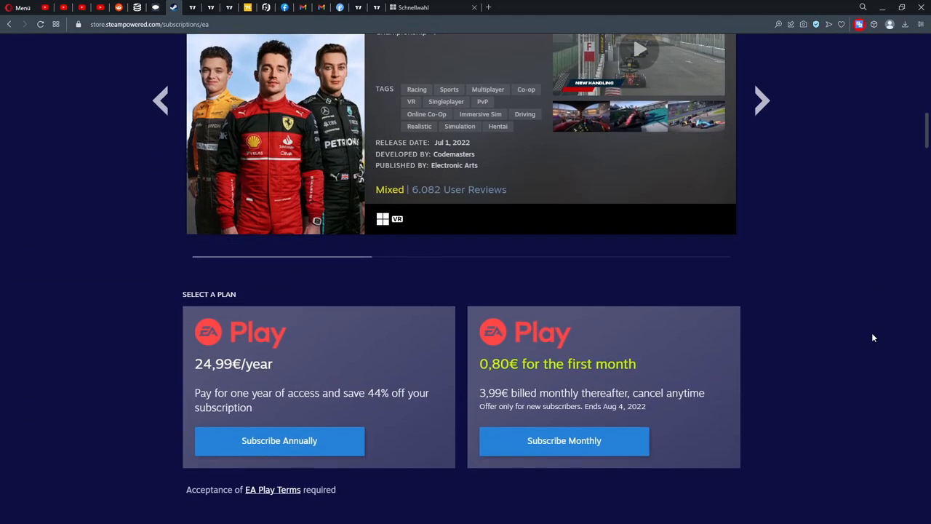
{"action": "scroll", "scroll_direction": "down", "scroll_amount": 3}
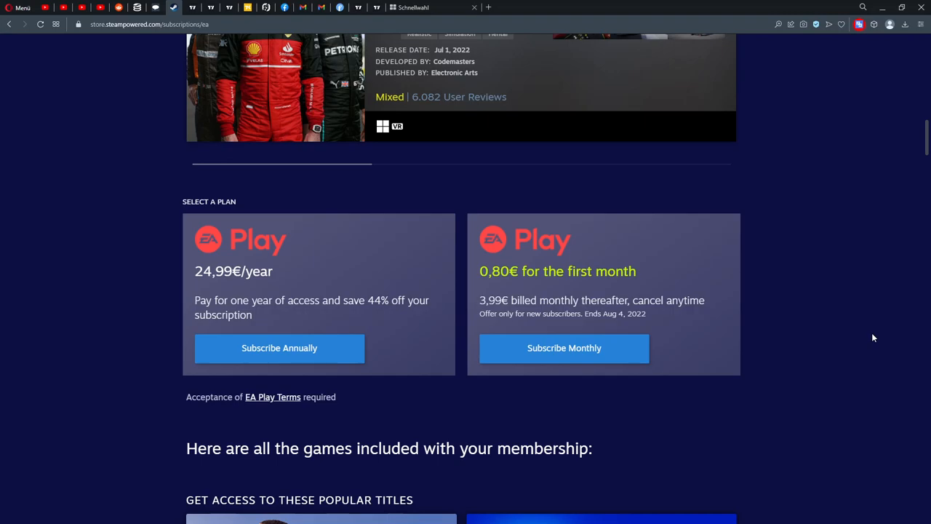
{"action": "mouse_move", "coordinate": [744, 345]}
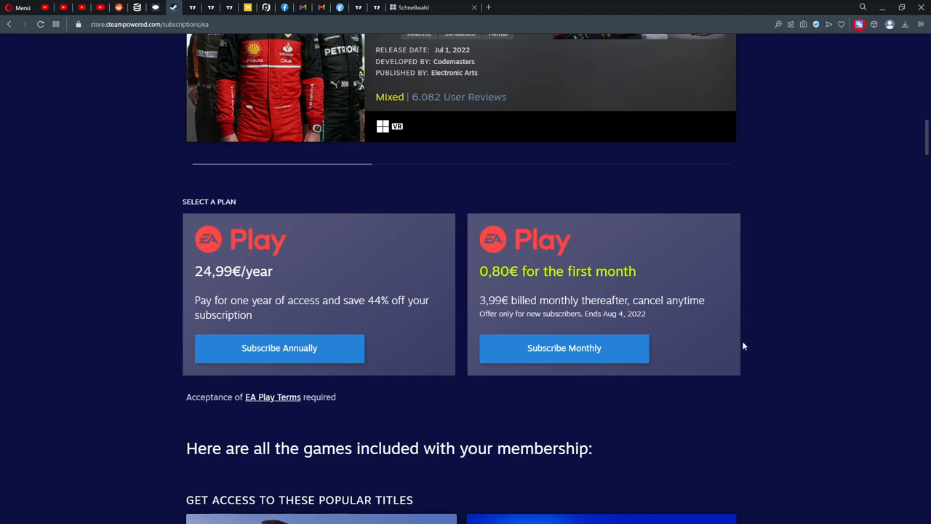
{"action": "mouse_move", "coordinate": [684, 290]}
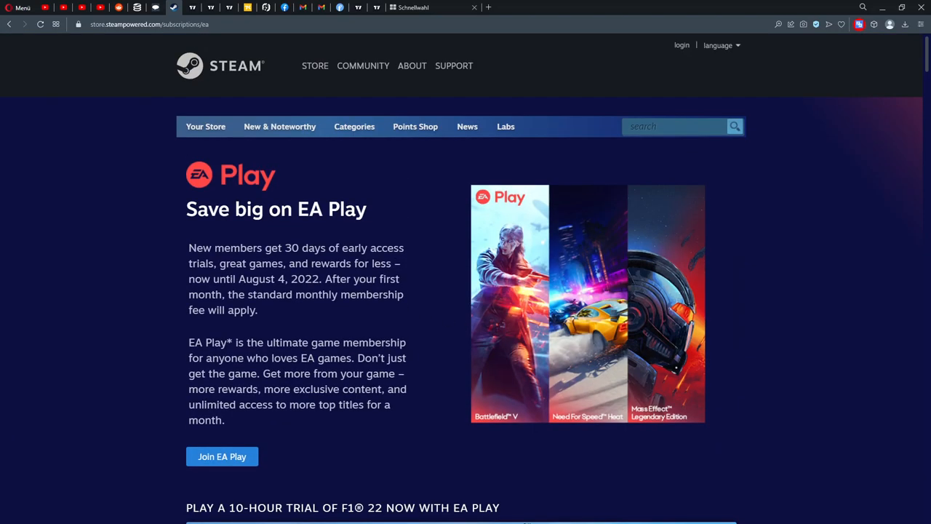
{"action": "mouse_move", "coordinate": [278, 295]}
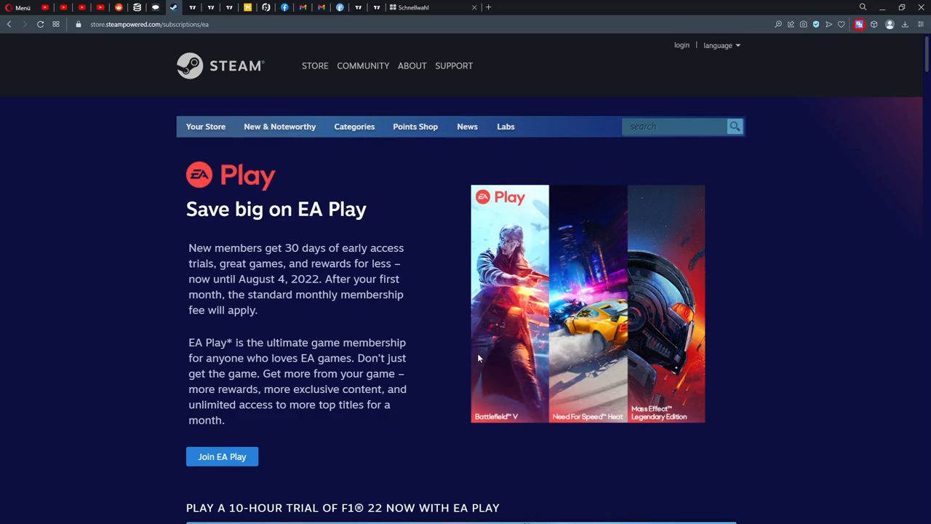
{"action": "scroll", "scroll_direction": "down", "scroll_amount": 3}
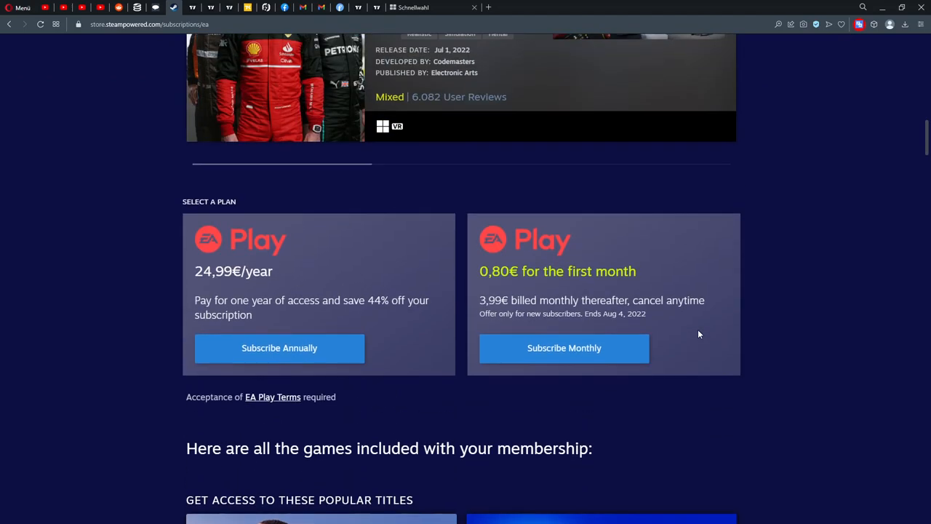
{"action": "mouse_move", "coordinate": [520, 311]}
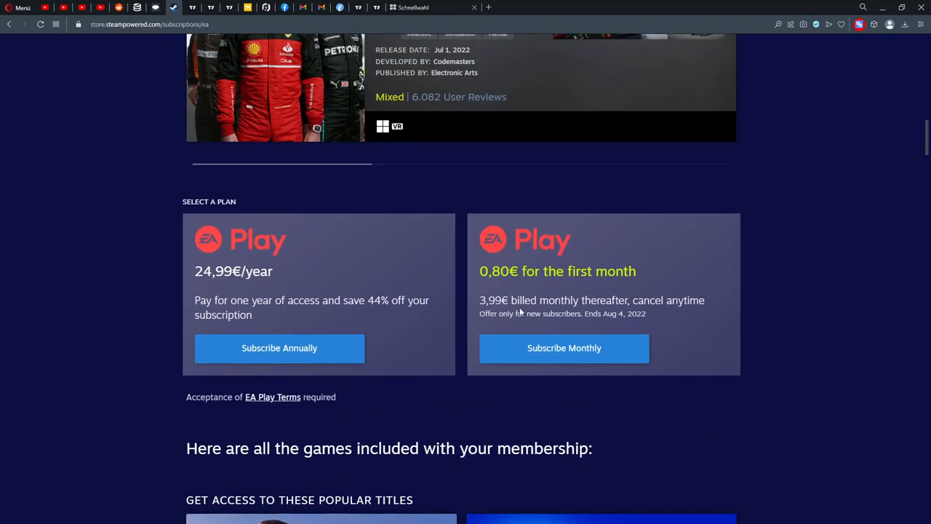
{"action": "mouse_move", "coordinate": [689, 329]}
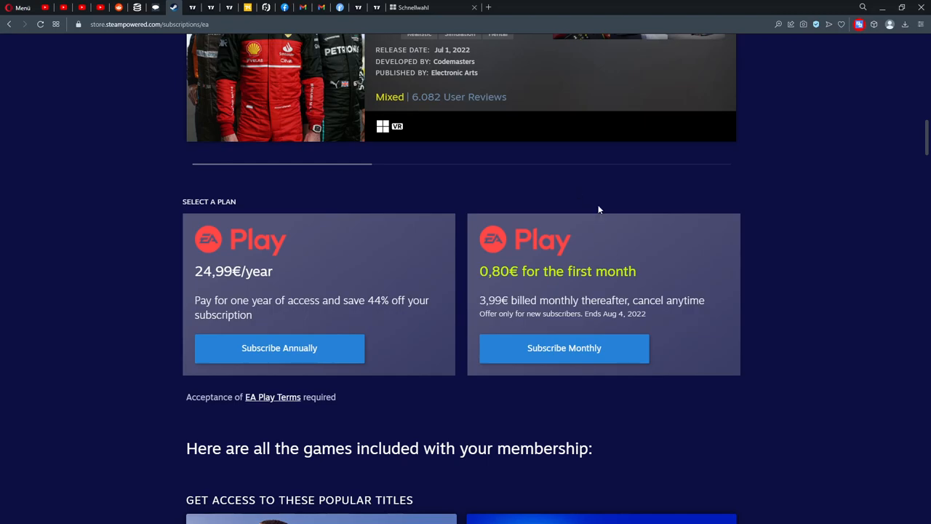
{"action": "mouse_move", "coordinate": [660, 274]}
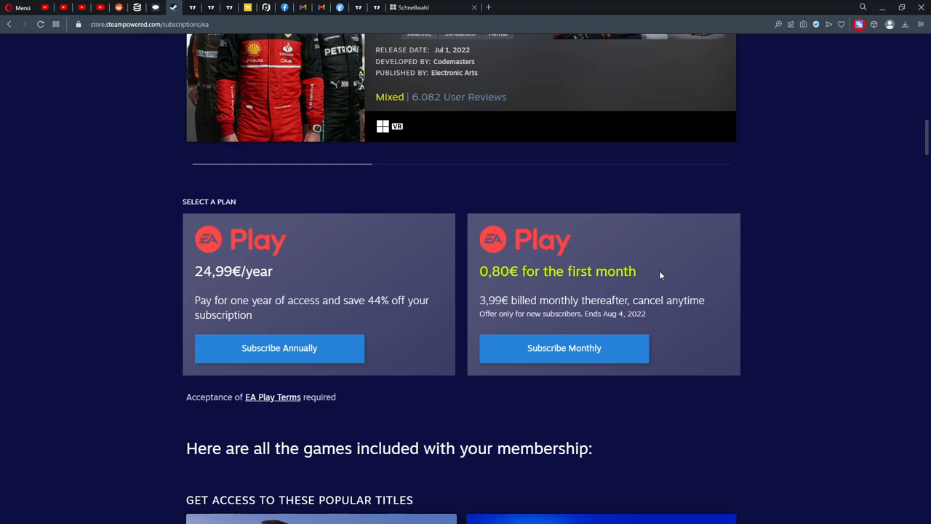
{"action": "mouse_move", "coordinate": [818, 321]}
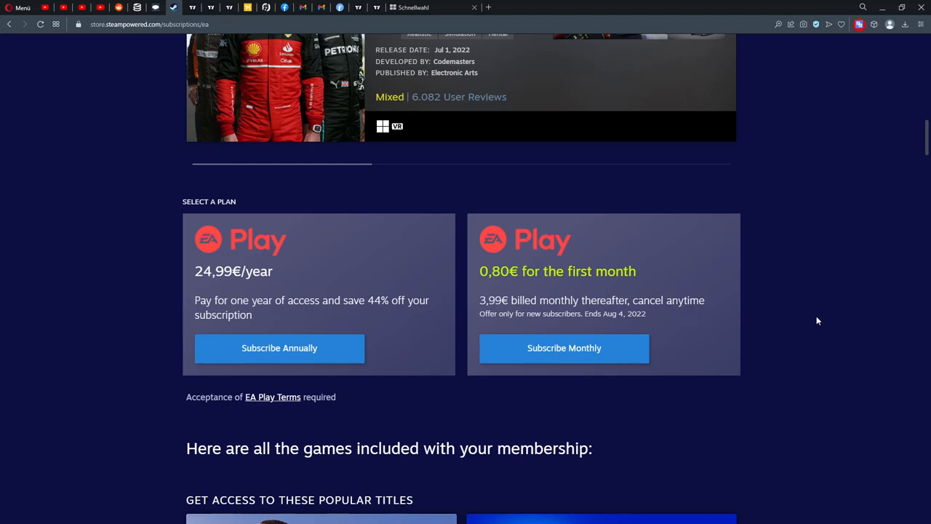
{"action": "mouse_move", "coordinate": [396, 329]}
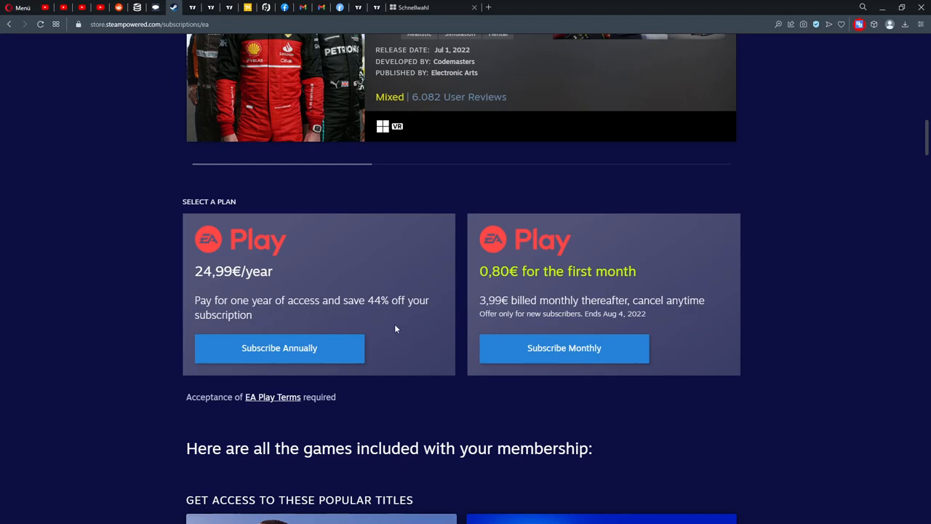
{"action": "mouse_move", "coordinate": [270, 300]}
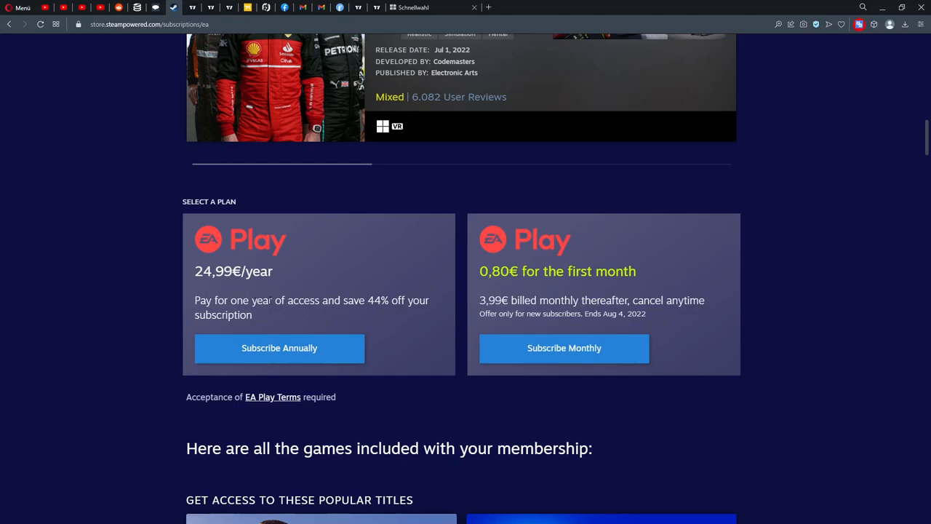
{"action": "mouse_move", "coordinate": [283, 286]}
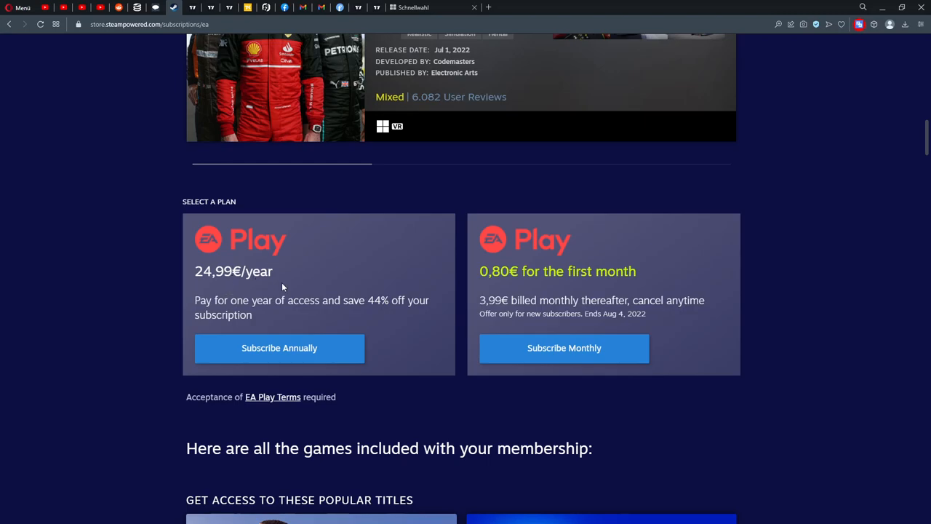
{"action": "mouse_move", "coordinate": [346, 323]}
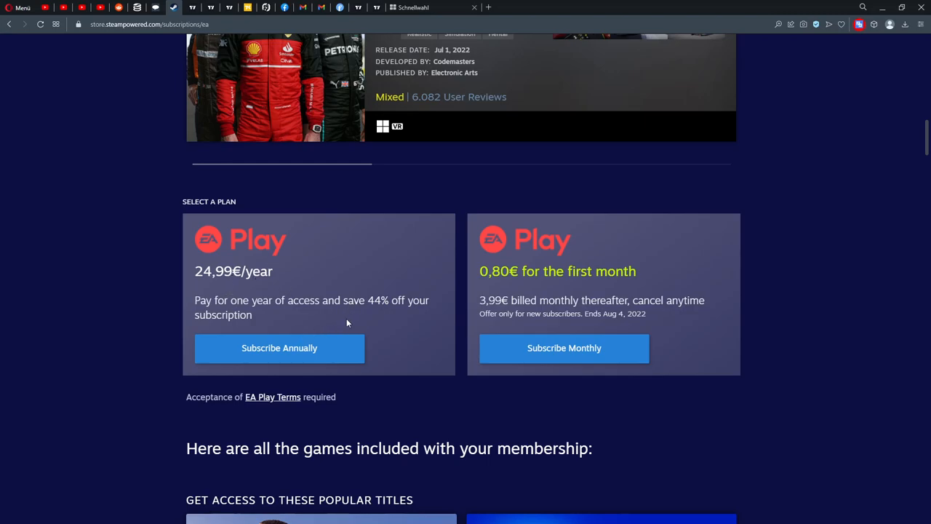
{"action": "scroll", "scroll_direction": "down", "scroll_amount": 3}
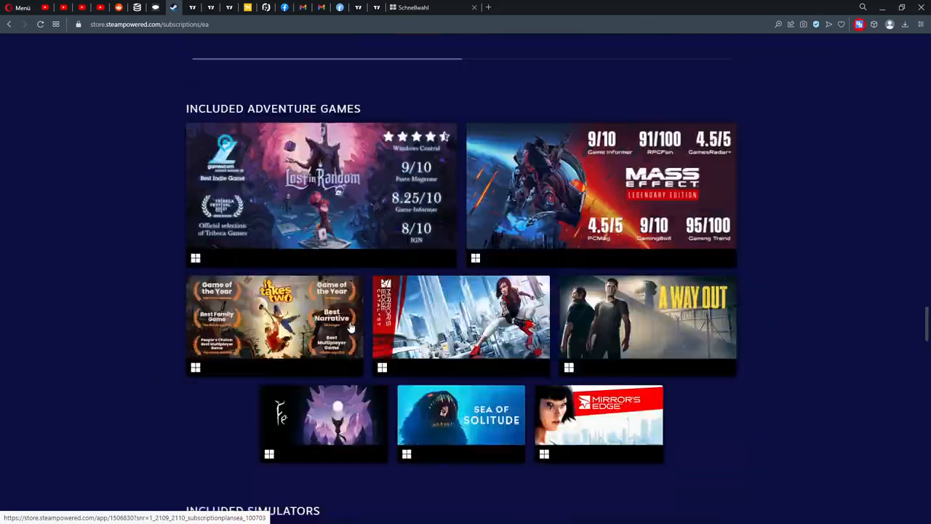
{"action": "scroll", "scroll_direction": "up", "scroll_amount": 3}
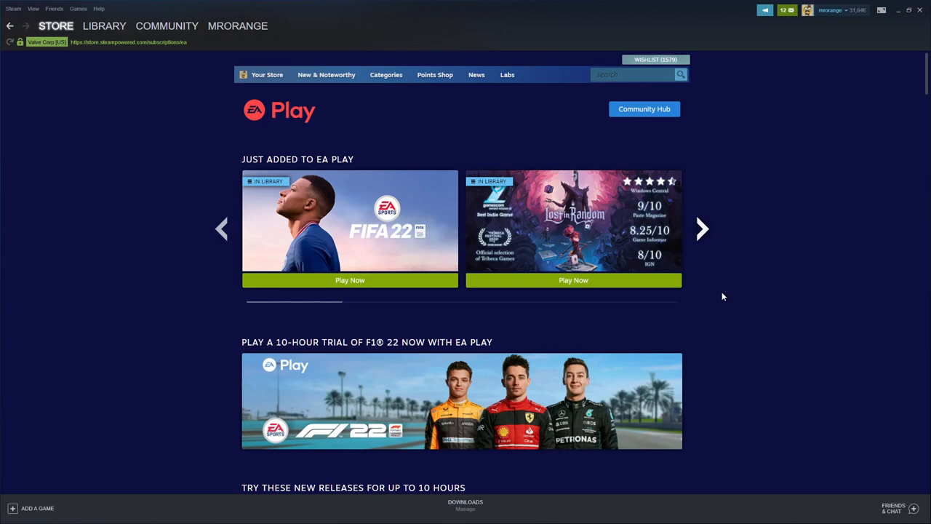
- Advance the Just Added to EA Play carousel four times through the newly added titles
{"action": "scroll", "scroll_direction": "down", "scroll_amount": 3}
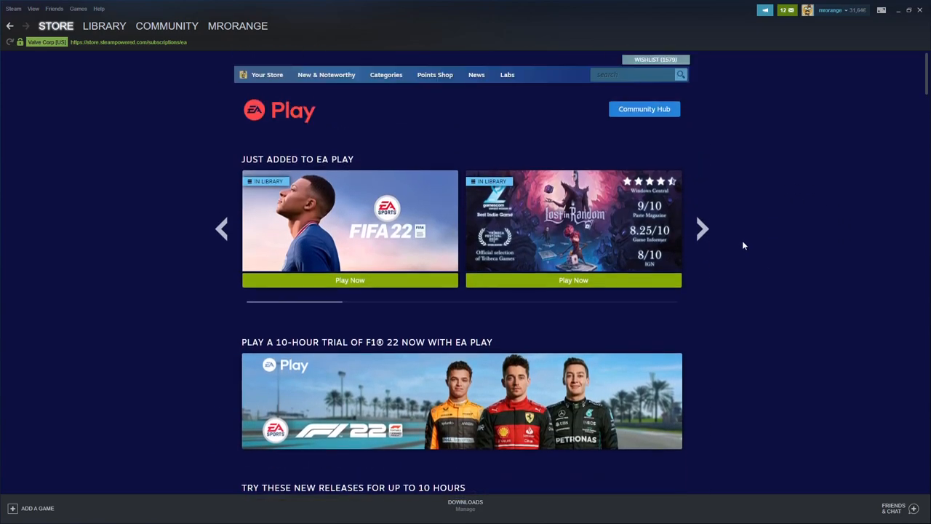
{"action": "mouse_move", "coordinate": [795, 255]}
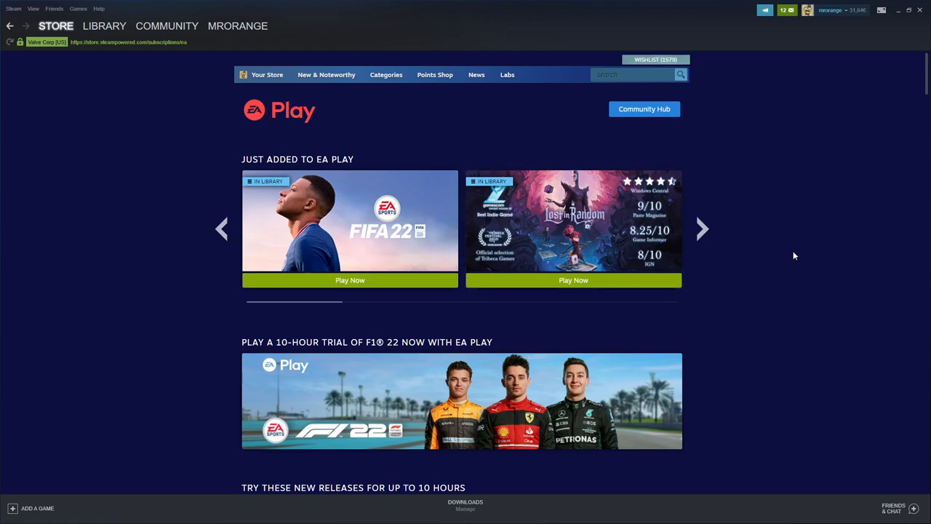
{"action": "mouse_move", "coordinate": [775, 247]}
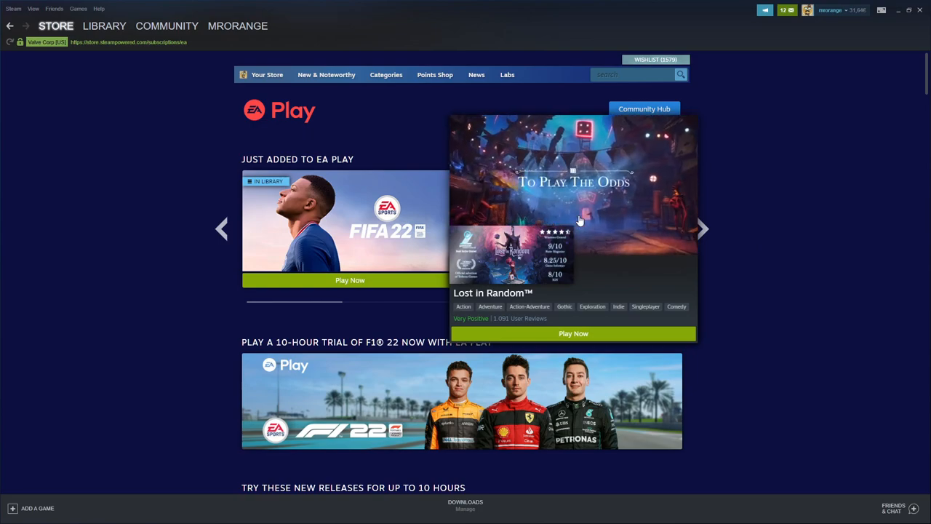
{"action": "left_click", "coordinate": [701, 228]}
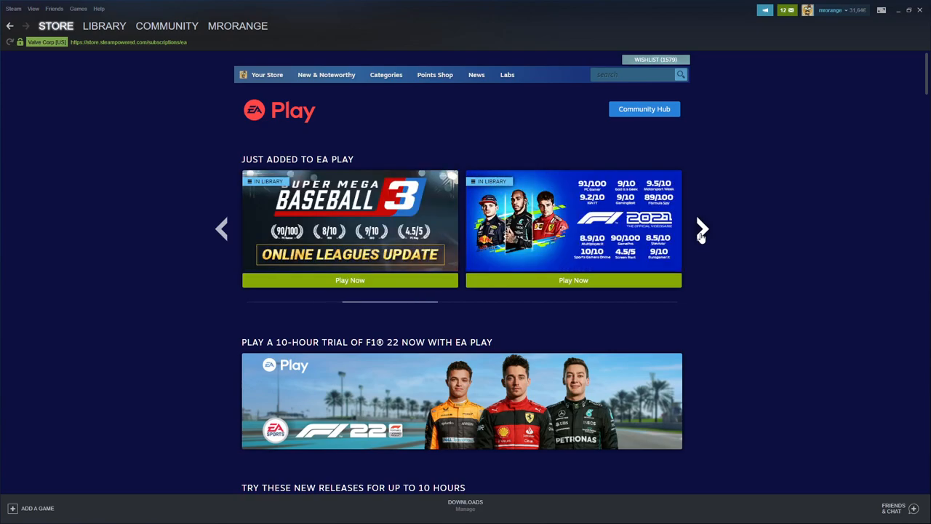
{"action": "mouse_move", "coordinate": [786, 251]}
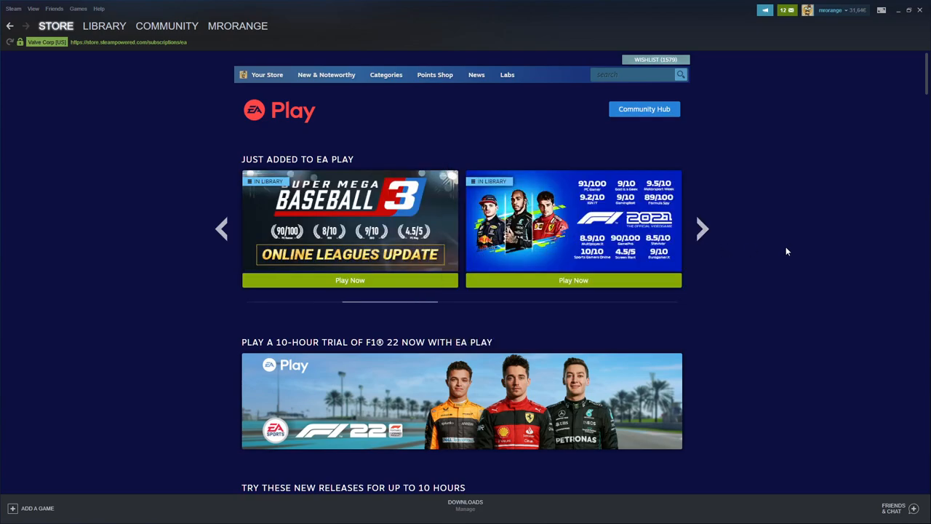
{"action": "left_click", "coordinate": [701, 227]}
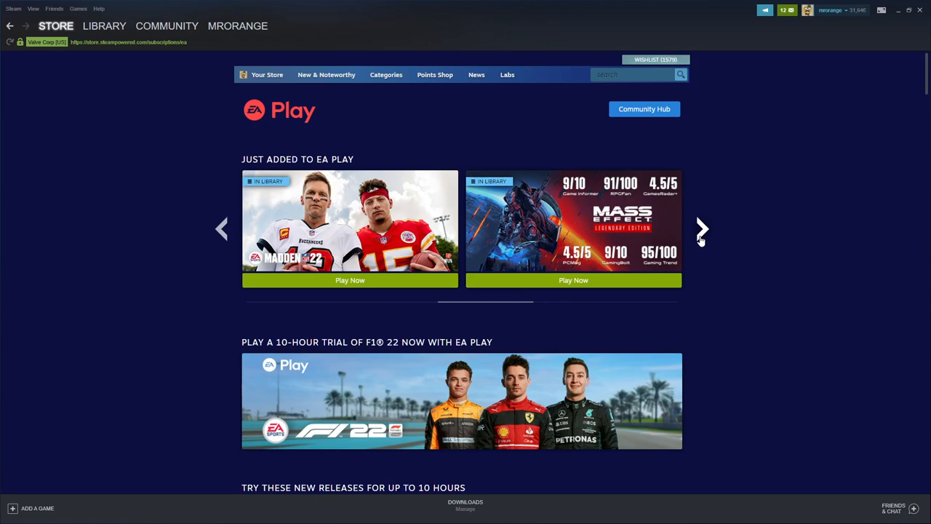
{"action": "left_click", "coordinate": [702, 228]}
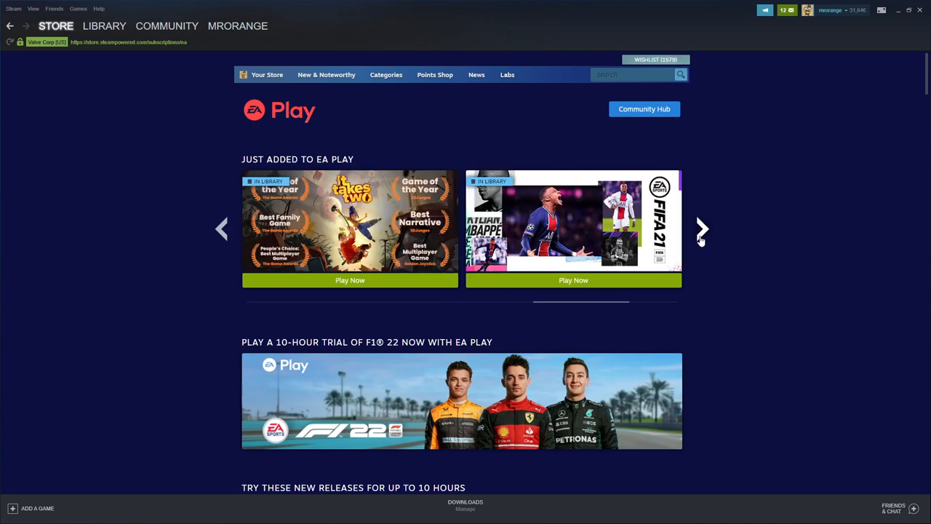
{"action": "left_click", "coordinate": [701, 229]}
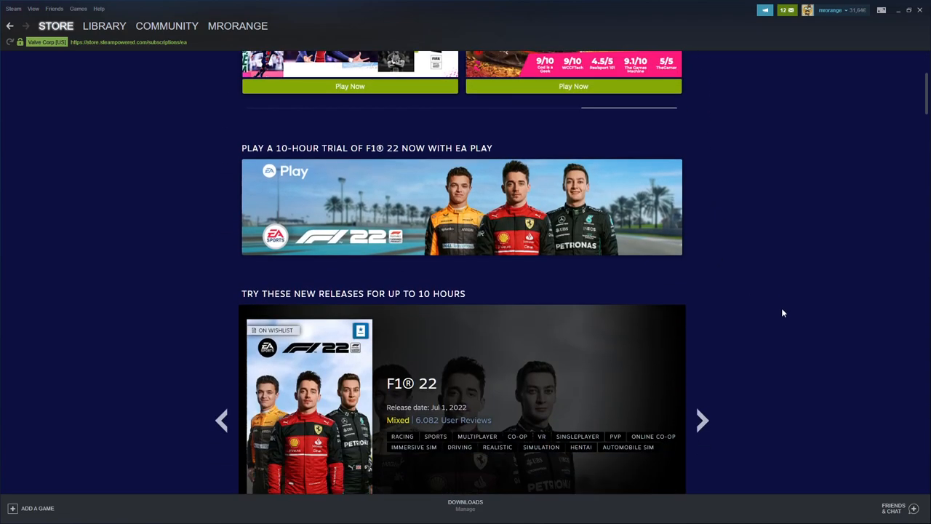
- Cycle the 10-hour trial carousel through GRID Legends and Battlefield 2042 back to F1 22
{"action": "scroll", "scroll_direction": "down", "scroll_amount": 3}
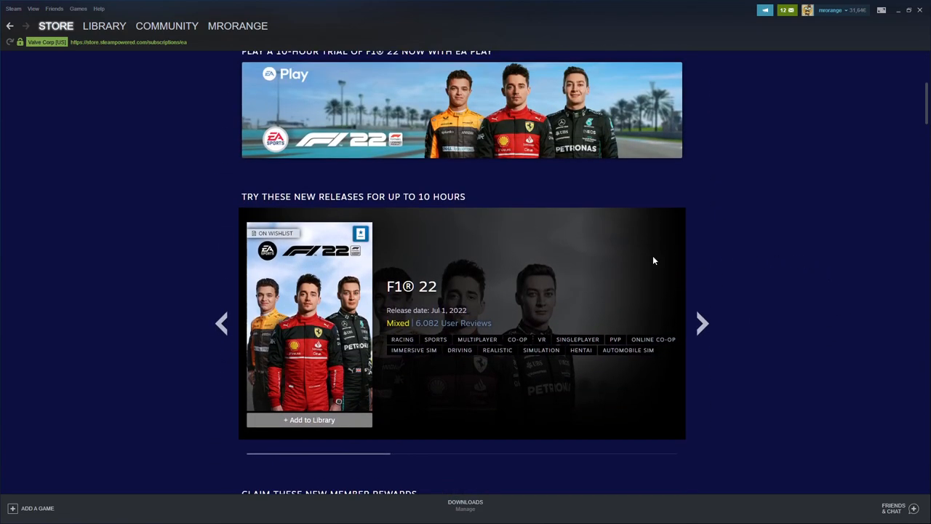
{"action": "mouse_move", "coordinate": [502, 337]}
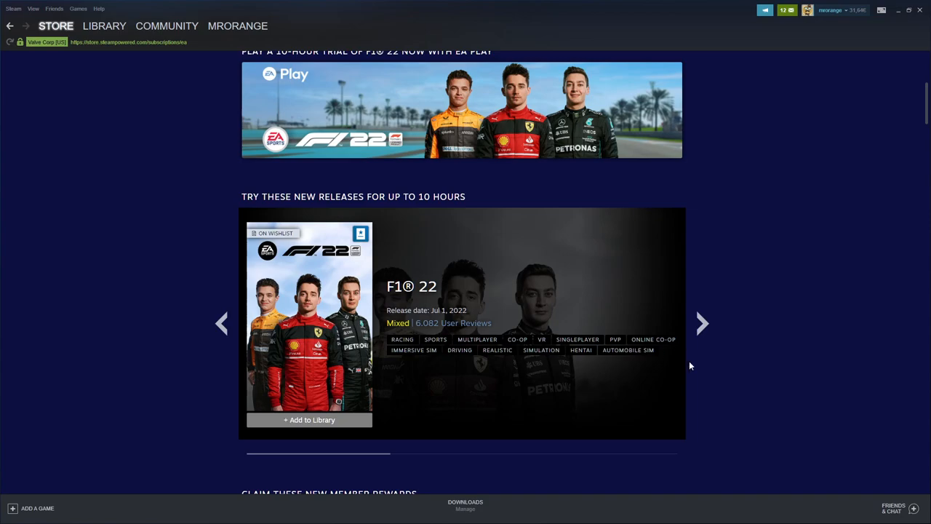
{"action": "mouse_move", "coordinate": [737, 361]}
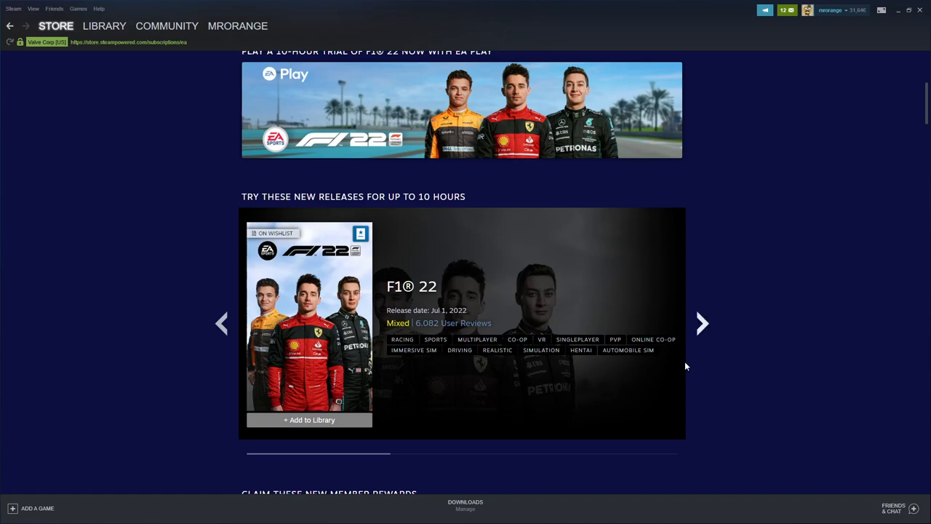
{"action": "left_click", "coordinate": [701, 322]}
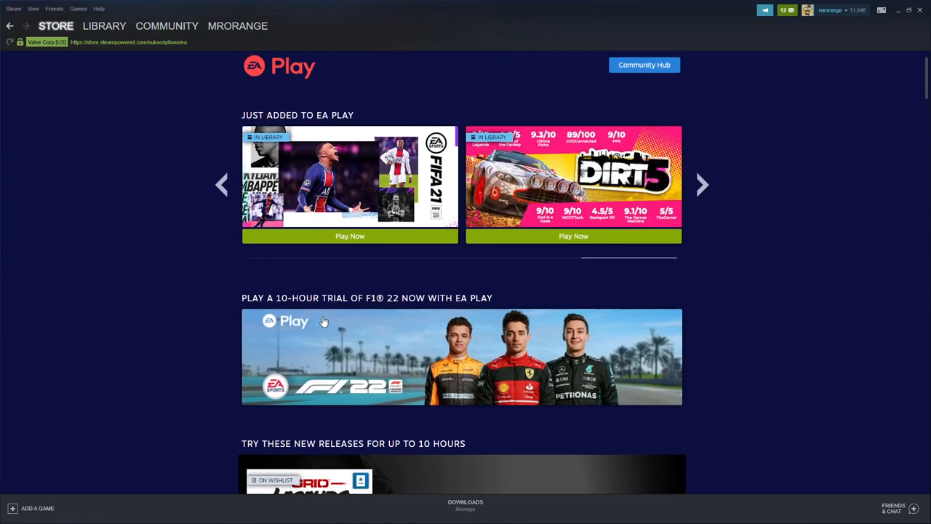
{"action": "scroll", "scroll_direction": "down", "scroll_amount": 3}
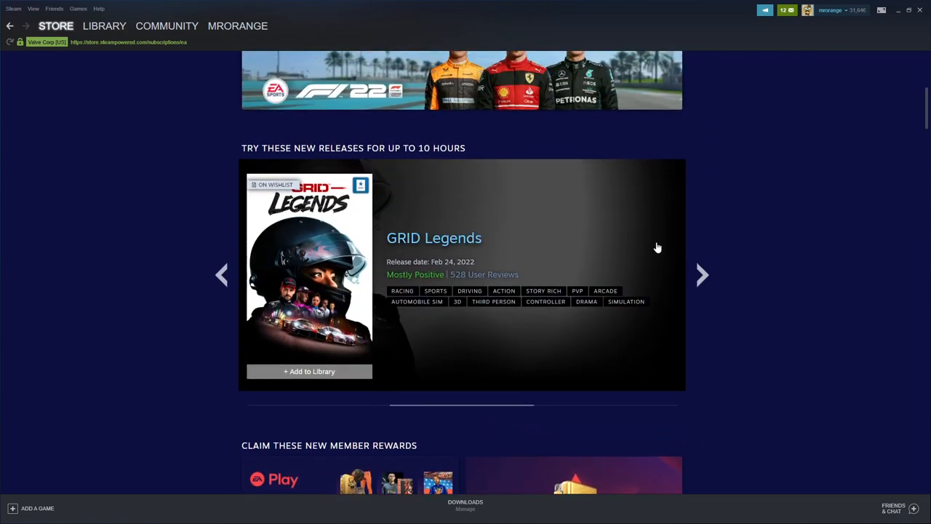
{"action": "left_click", "coordinate": [700, 275]}
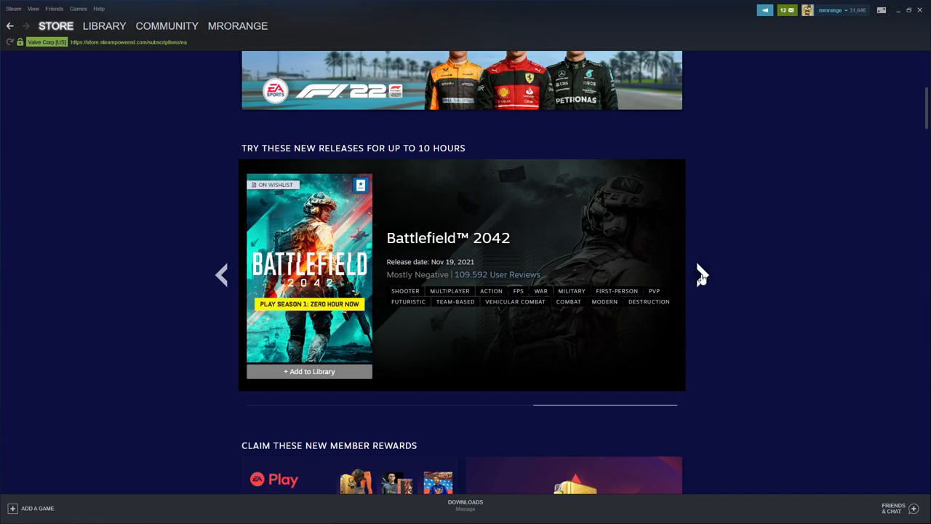
{"action": "left_click", "coordinate": [700, 274]}
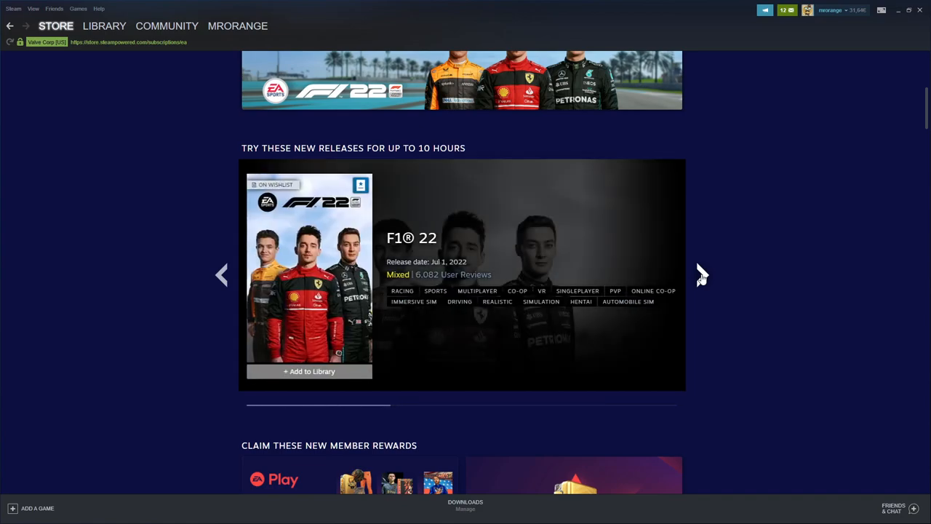
{"action": "mouse_move", "coordinate": [758, 317]}
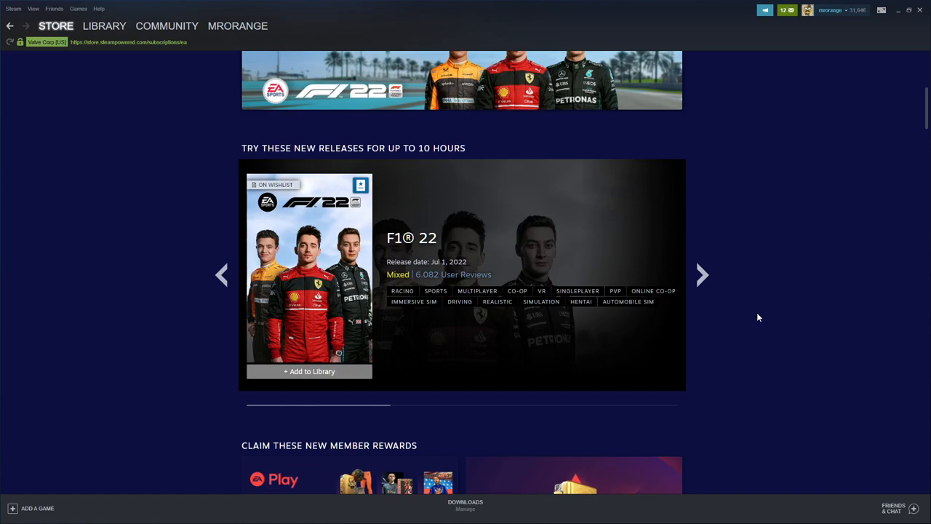
{"action": "mouse_move", "coordinate": [735, 359]}
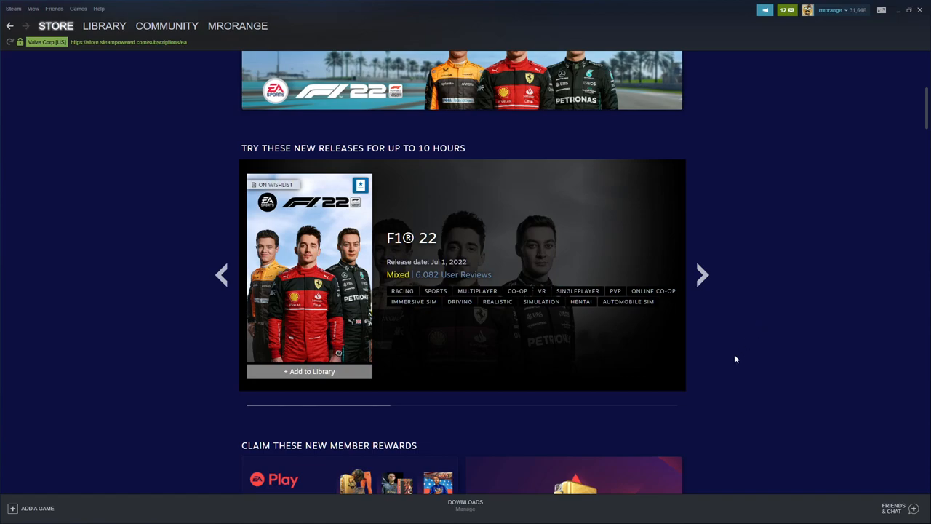
- Scroll through Claim Member Rewards and the Action, Adventure and Racing collections, then back up
{"action": "scroll", "scroll_direction": "down", "scroll_amount": 3}
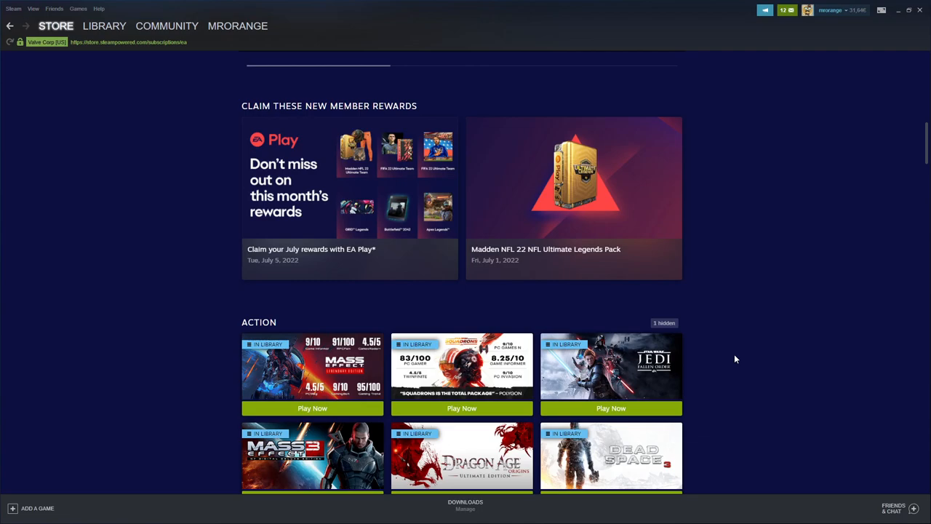
{"action": "mouse_move", "coordinate": [752, 451]}
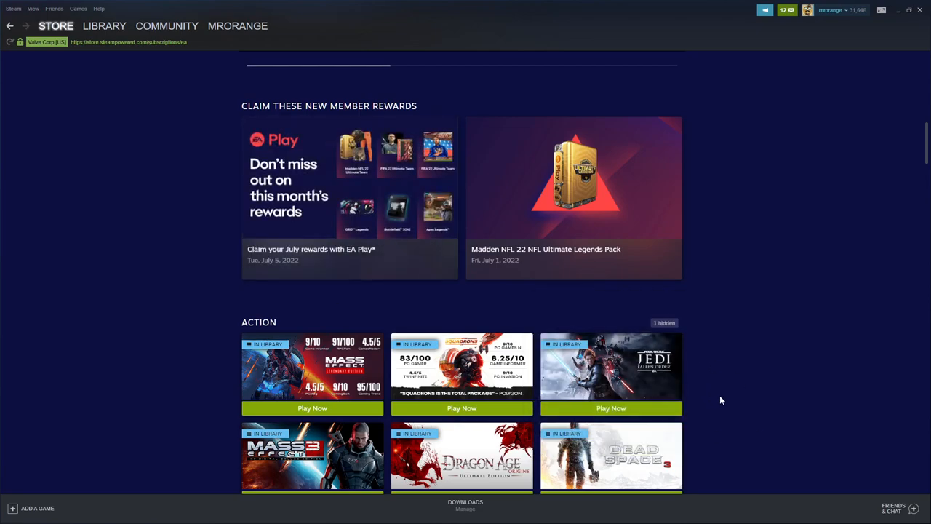
{"action": "scroll", "scroll_direction": "down", "scroll_amount": 3}
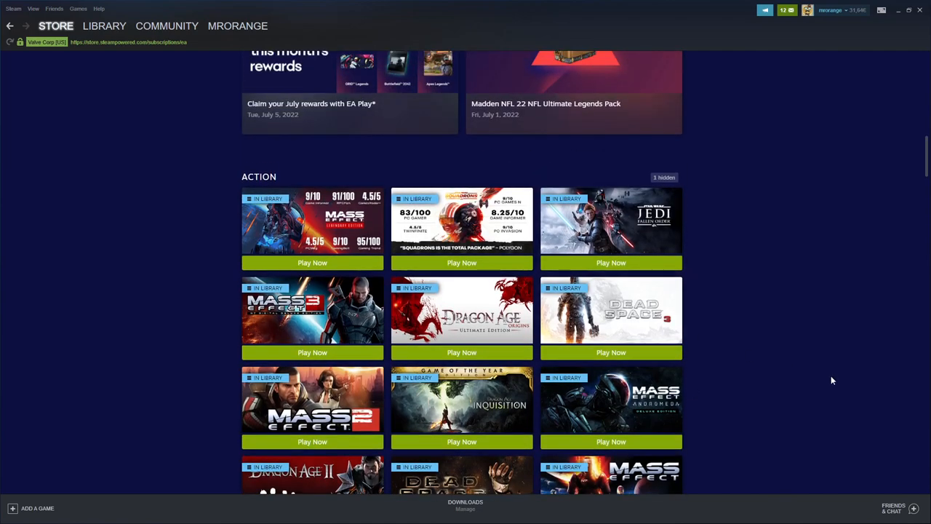
{"action": "scroll", "scroll_direction": "down", "scroll_amount": 3}
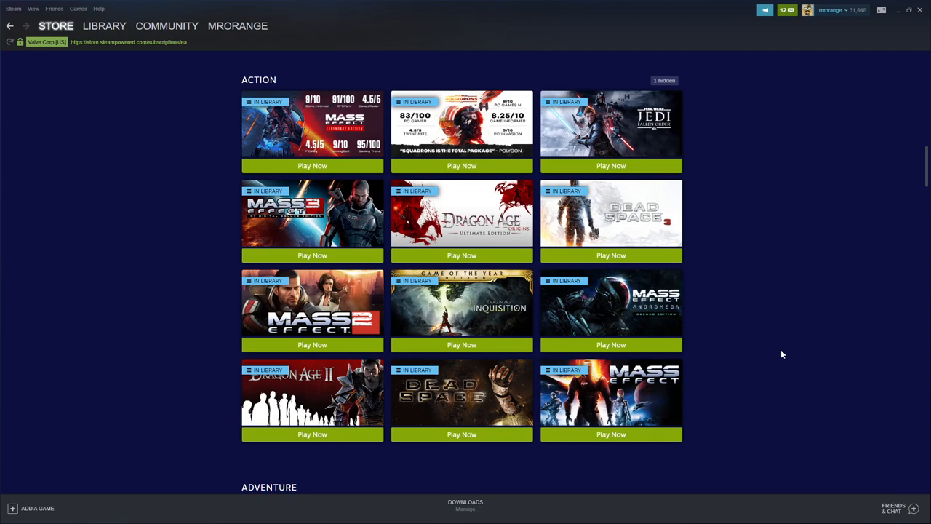
{"action": "mouse_move", "coordinate": [766, 292]}
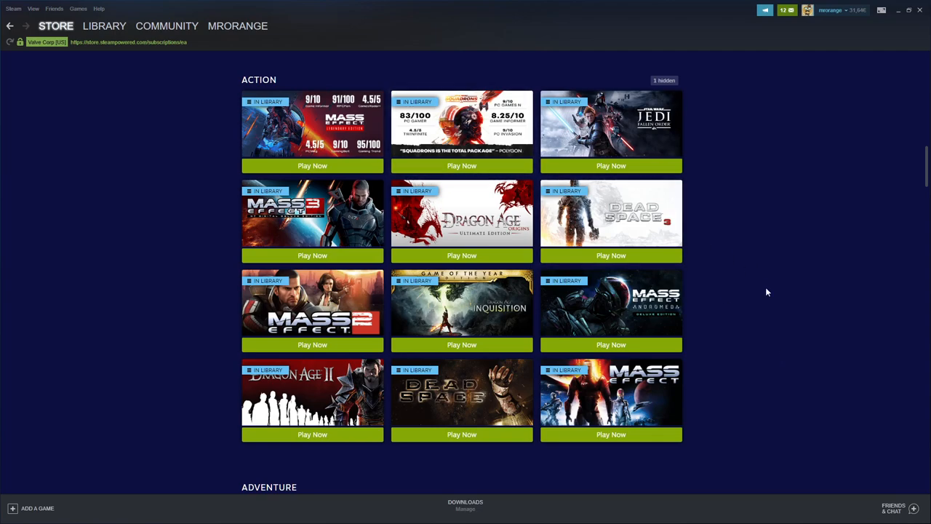
{"action": "mouse_move", "coordinate": [757, 332]}
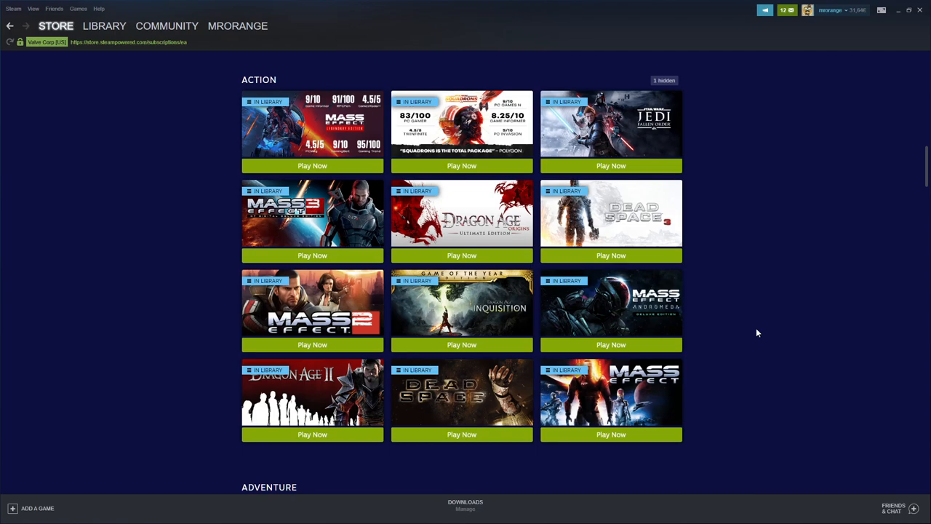
{"action": "mouse_move", "coordinate": [764, 402]}
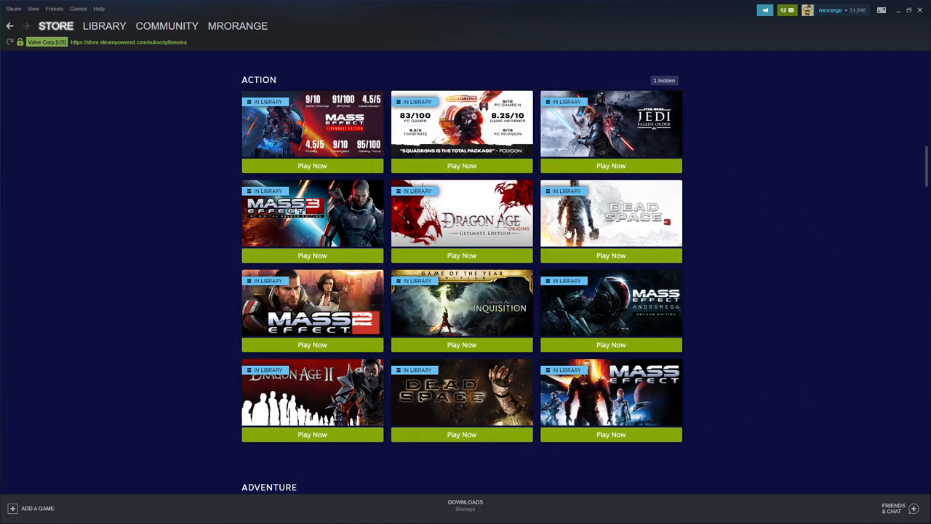
{"action": "scroll", "scroll_direction": "down", "scroll_amount": 3}
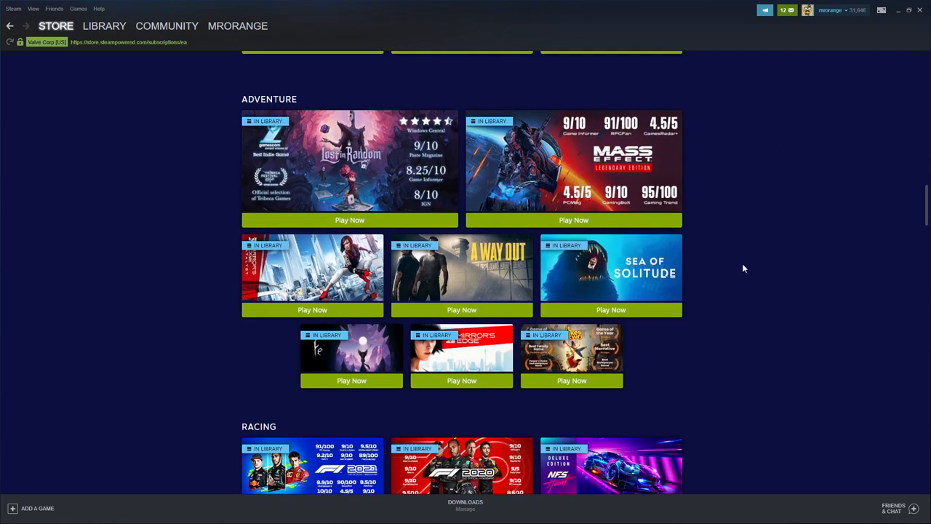
{"action": "mouse_move", "coordinate": [573, 162]}
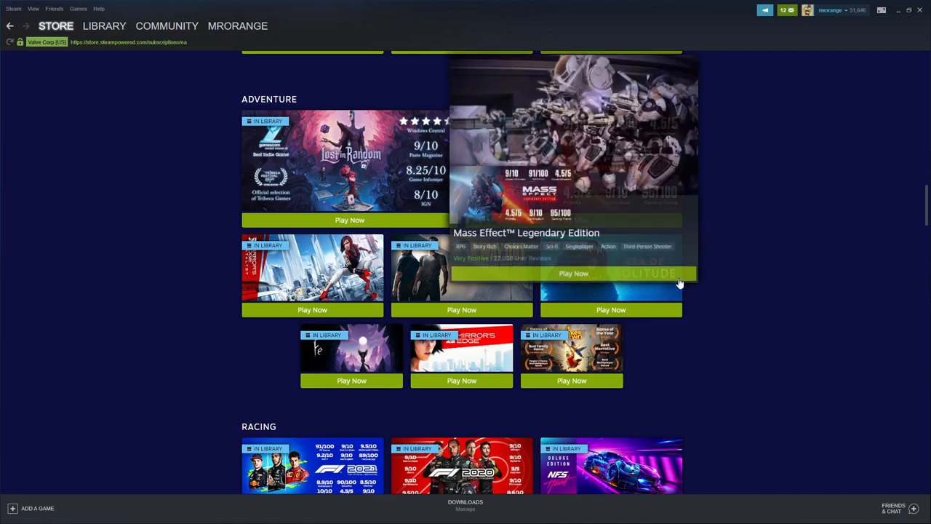
{"action": "mouse_move", "coordinate": [803, 295]}
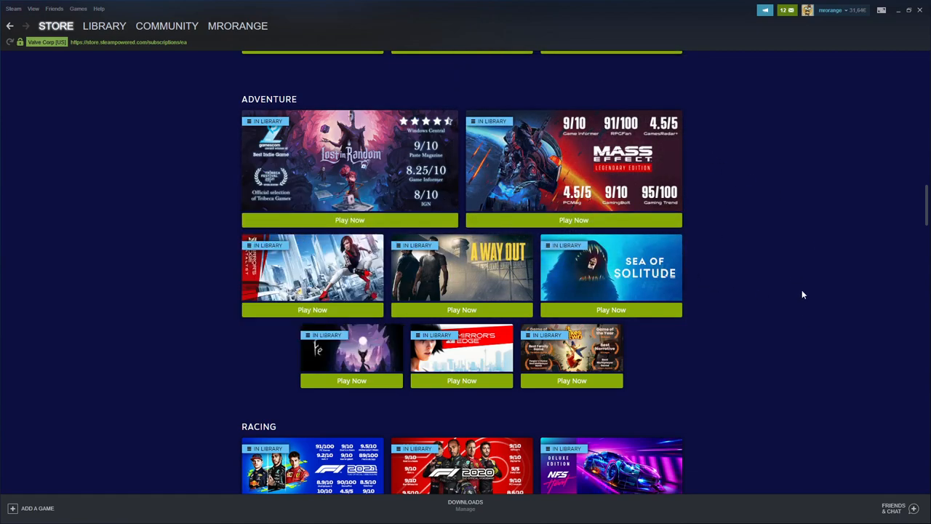
{"action": "mouse_move", "coordinate": [813, 318]}
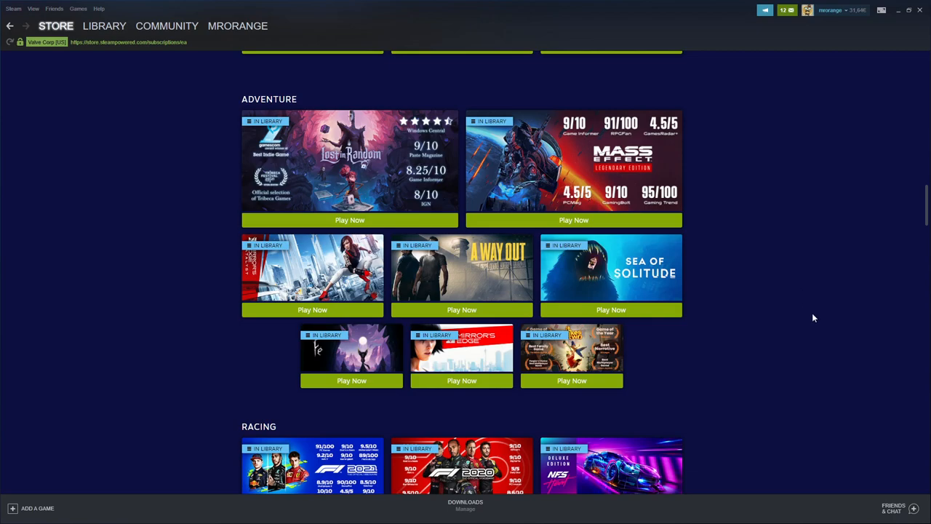
{"action": "scroll", "scroll_direction": "up", "scroll_amount": 3}
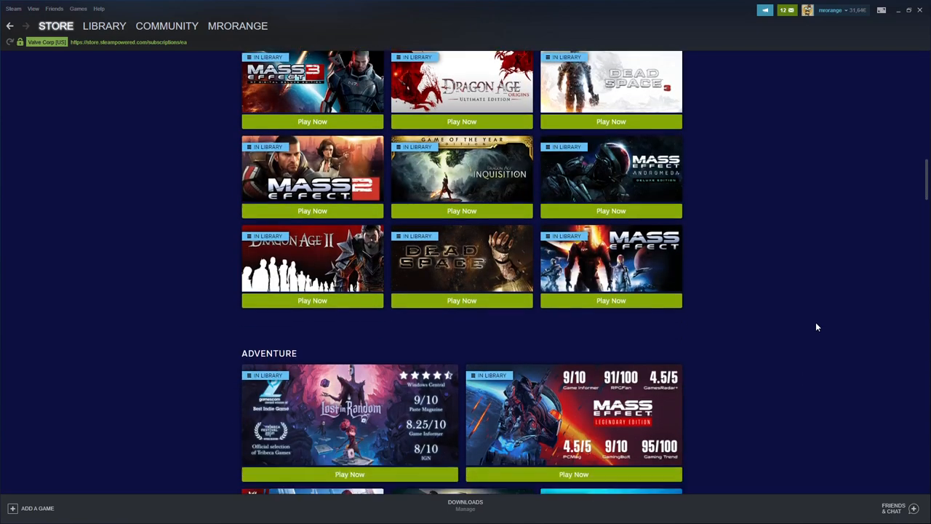
{"action": "scroll", "scroll_direction": "down", "scroll_amount": 3}
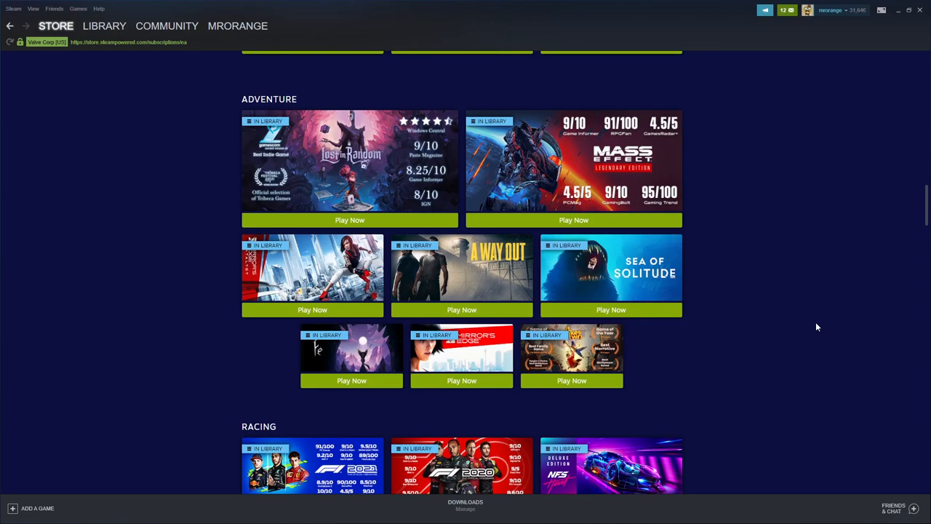
{"action": "scroll", "scroll_direction": "up", "scroll_amount": 3}
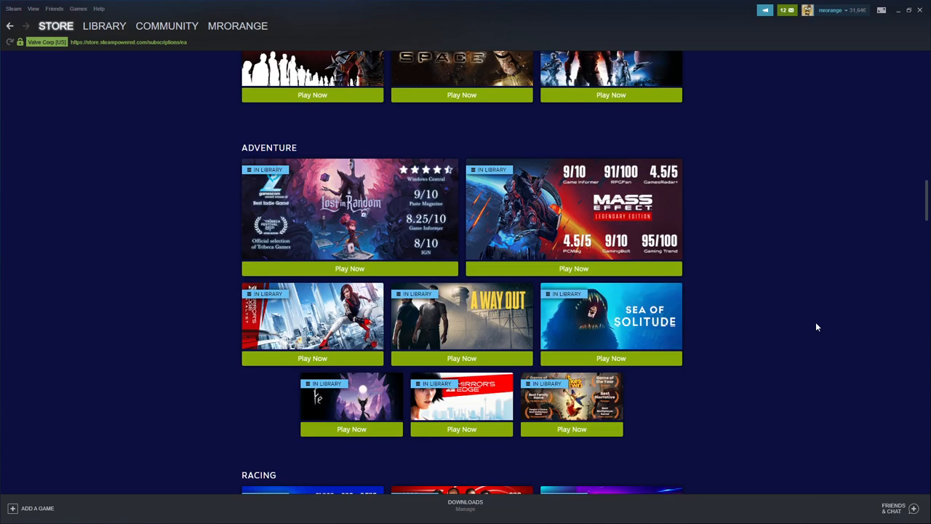
{"action": "scroll", "scroll_direction": "up", "scroll_amount": 3}
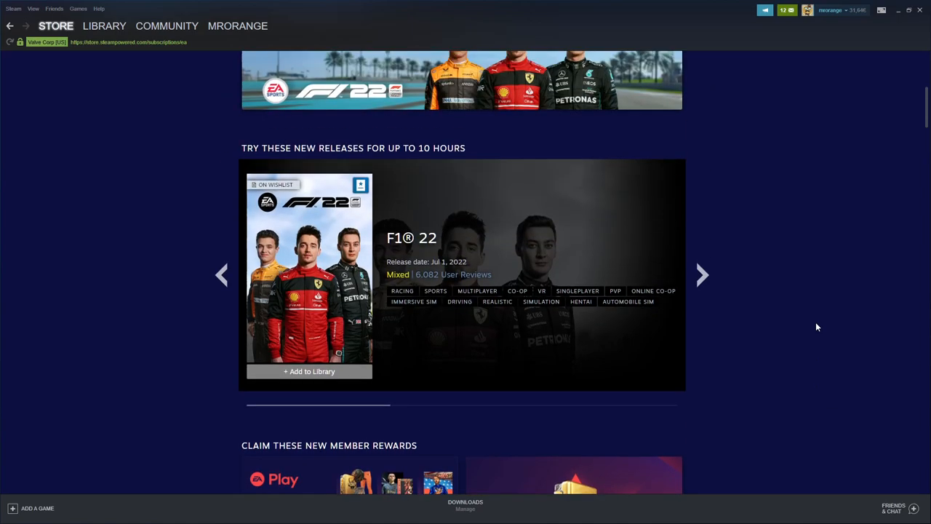
- Return to the F1 22 trial banner, then scroll down to member rewards and Action games
{"action": "scroll", "scroll_direction": "up", "scroll_amount": 3}
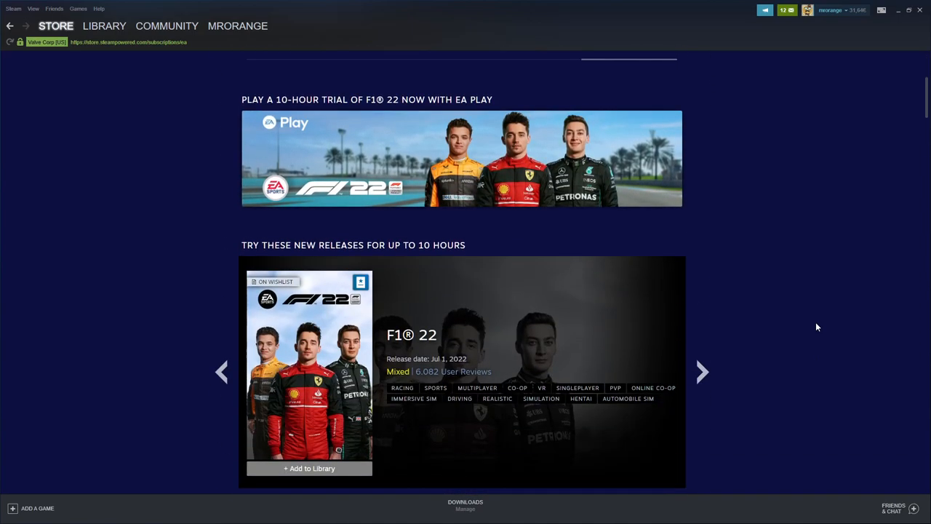
{"action": "scroll", "scroll_direction": "down", "scroll_amount": 3}
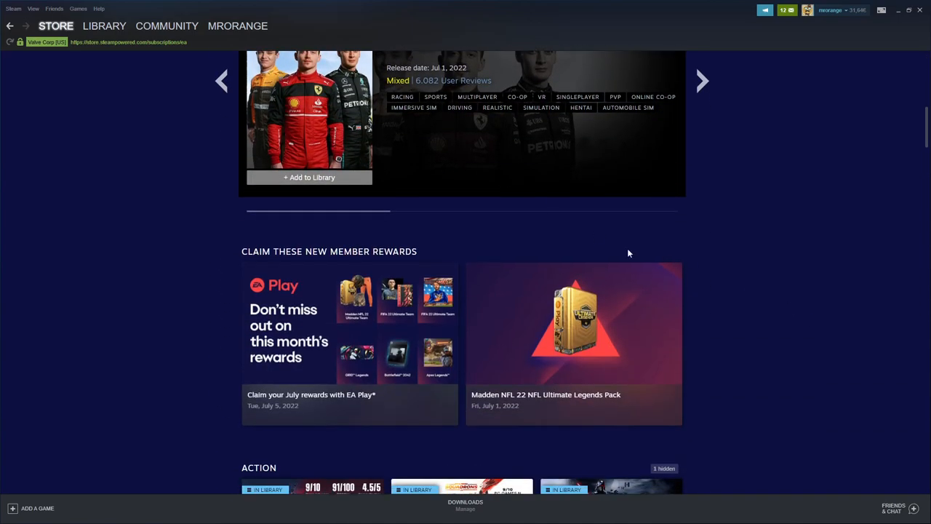
{"action": "mouse_move", "coordinate": [716, 349]}
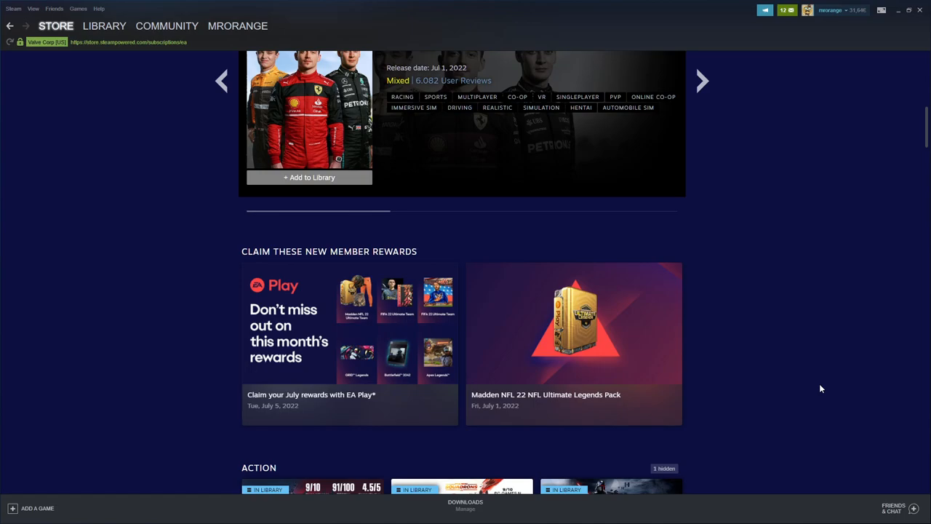
{"action": "scroll", "scroll_direction": "down", "scroll_amount": 3}
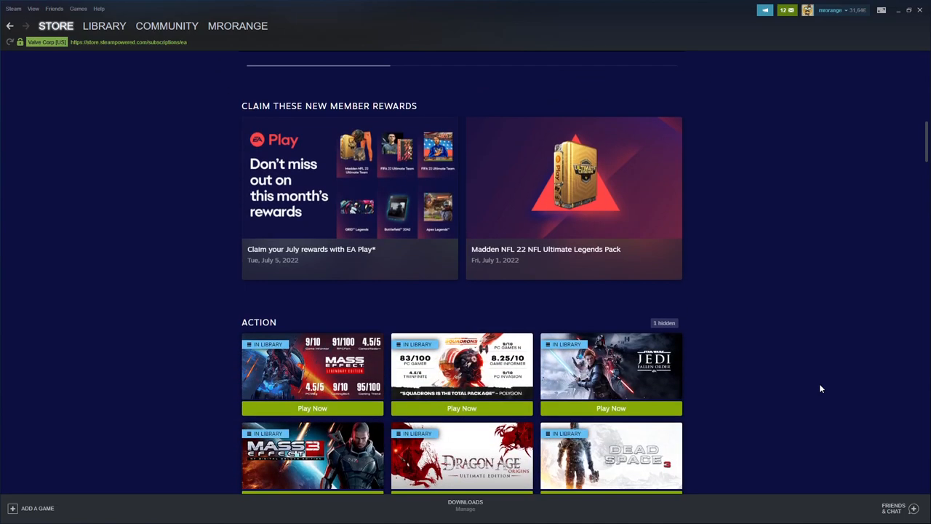
- Browse the Racing collection, expand it with Show more, and scroll on to Shooter games
{"action": "scroll", "scroll_direction": "down", "scroll_amount": 3}
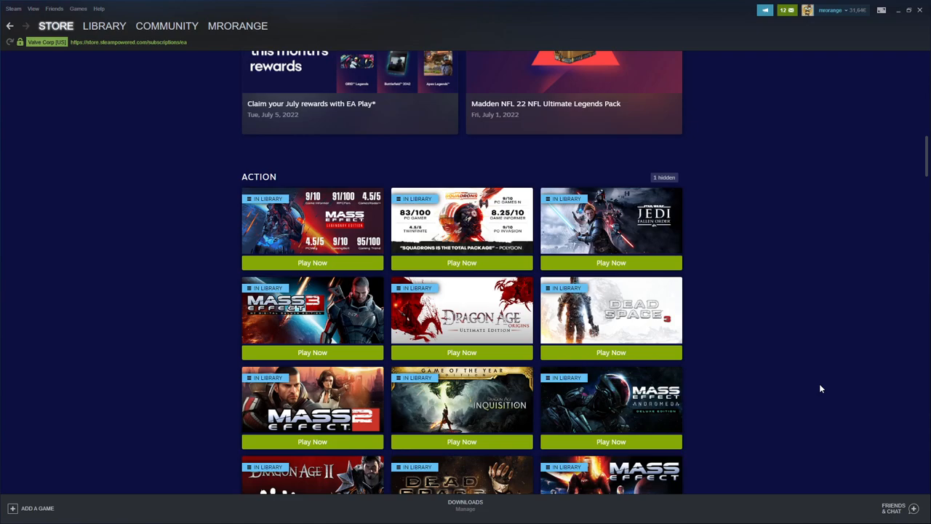
{"action": "scroll", "scroll_direction": "down", "scroll_amount": 3}
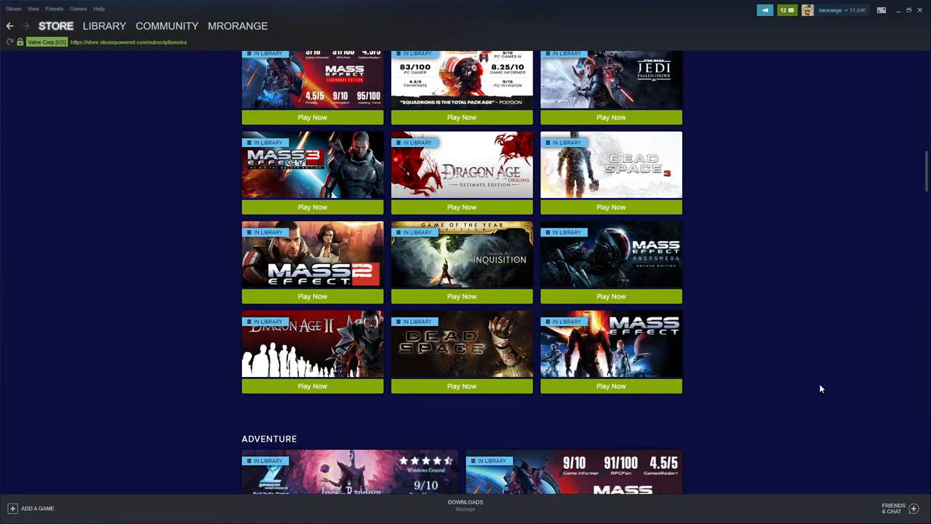
{"action": "scroll", "scroll_direction": "up", "scroll_amount": 3}
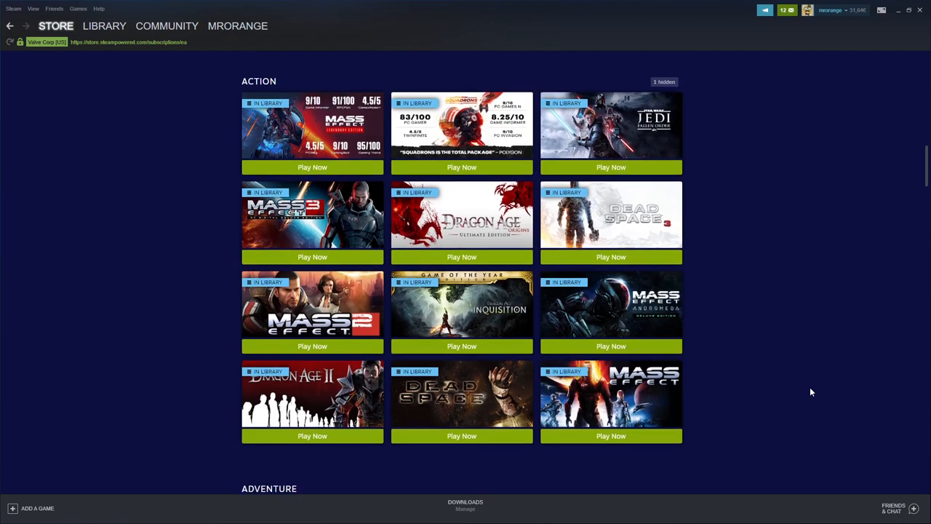
{"action": "scroll", "scroll_direction": "down", "scroll_amount": 3}
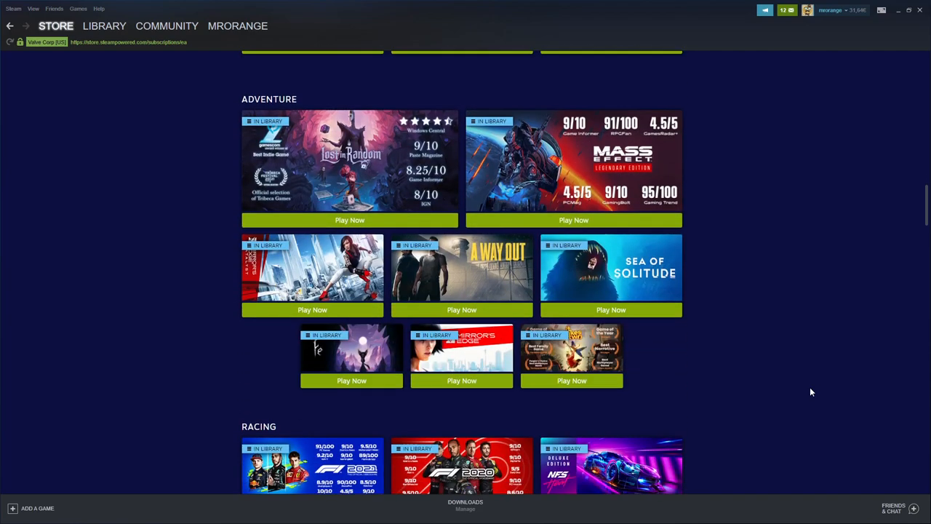
{"action": "scroll", "scroll_direction": "down", "scroll_amount": 3}
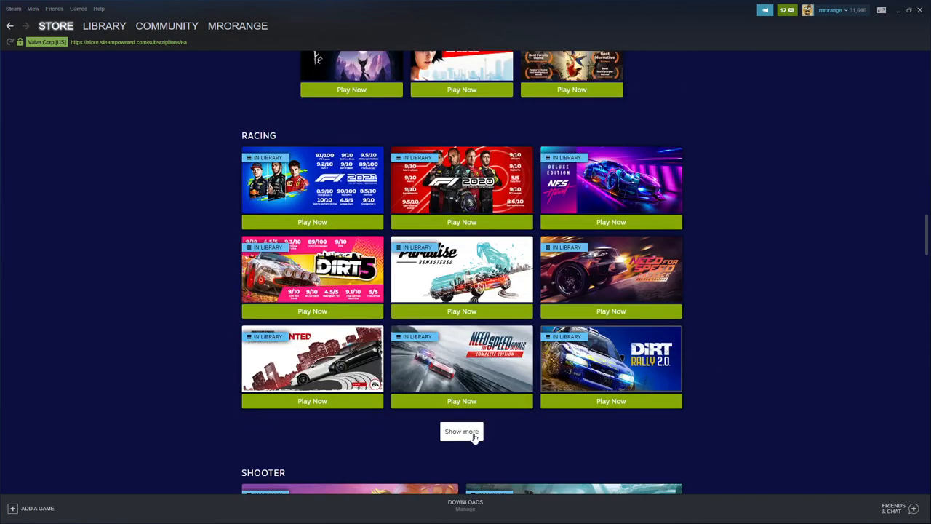
{"action": "left_click", "coordinate": [461, 431]}
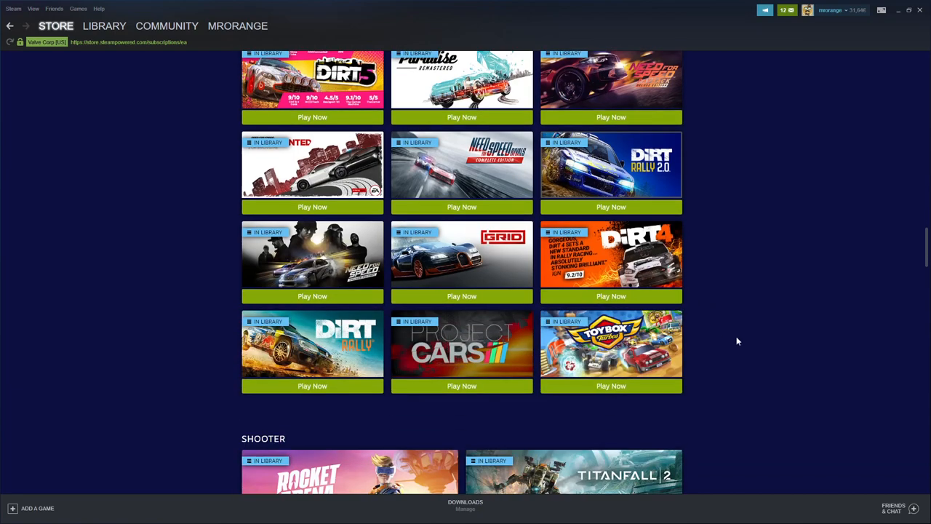
{"action": "mouse_move", "coordinate": [741, 347]}
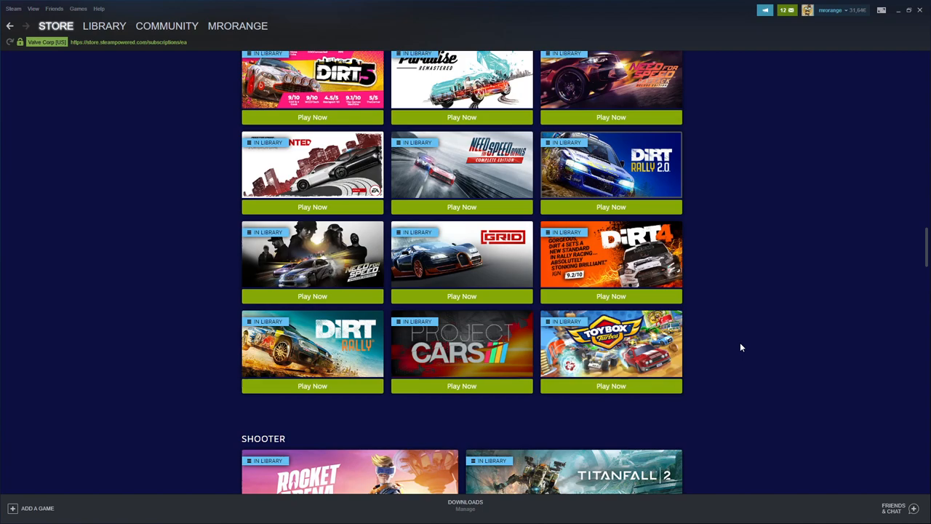
{"action": "mouse_move", "coordinate": [754, 375]}
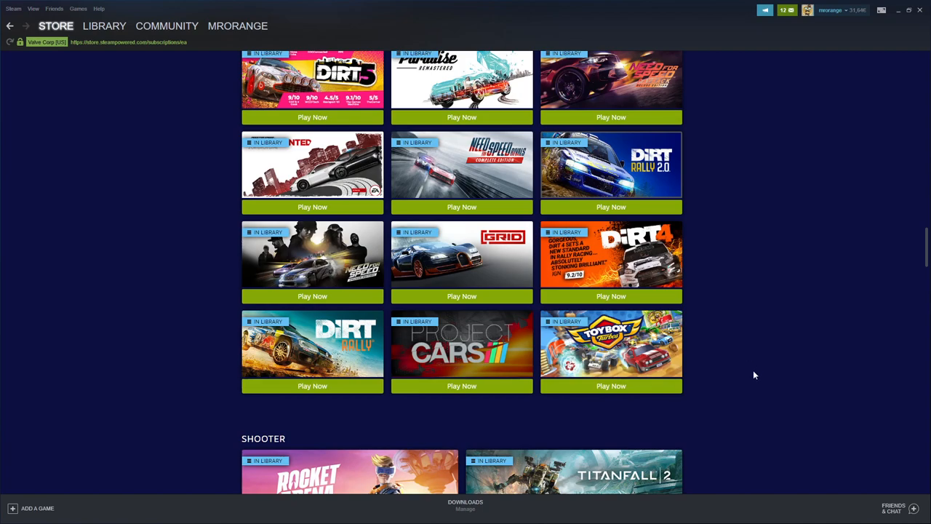
{"action": "mouse_move", "coordinate": [622, 396]}
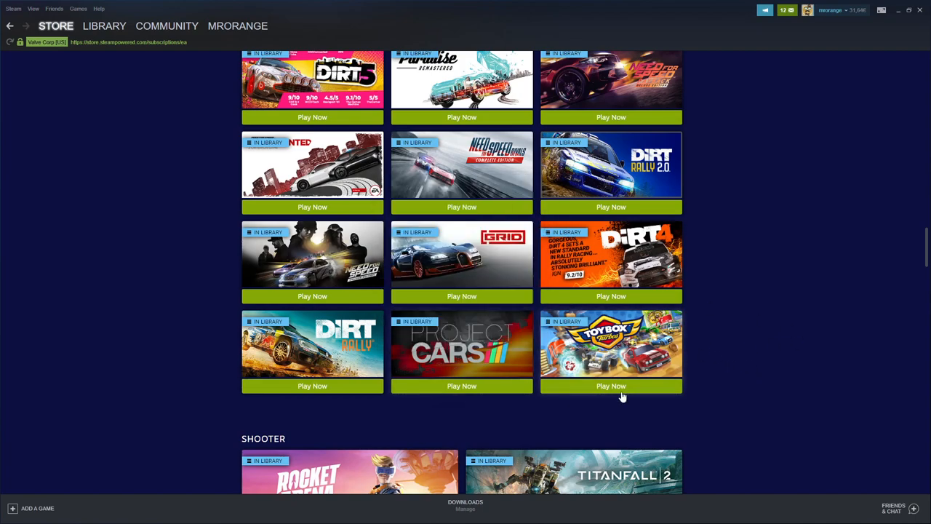
{"action": "scroll", "scroll_direction": "up", "scroll_amount": 3}
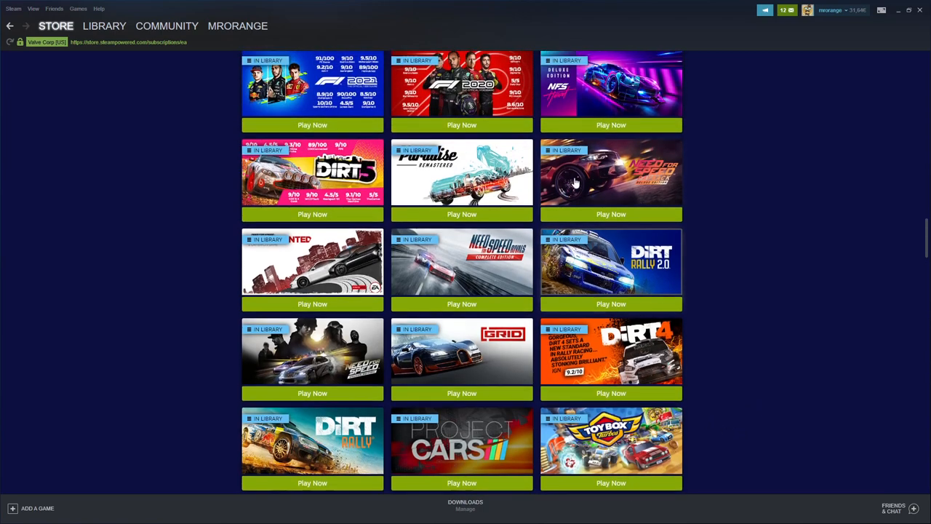
{"action": "scroll", "scroll_direction": "up", "scroll_amount": 3}
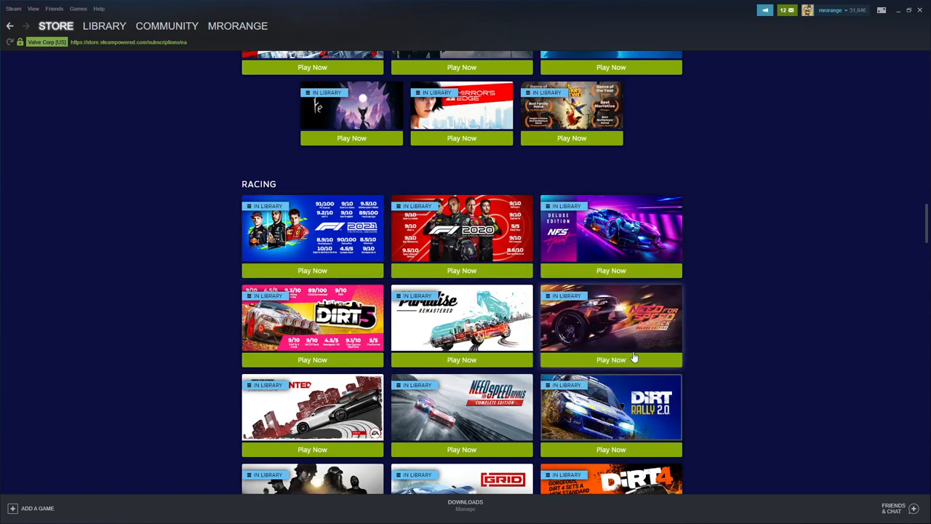
{"action": "scroll", "scroll_direction": "down", "scroll_amount": 3}
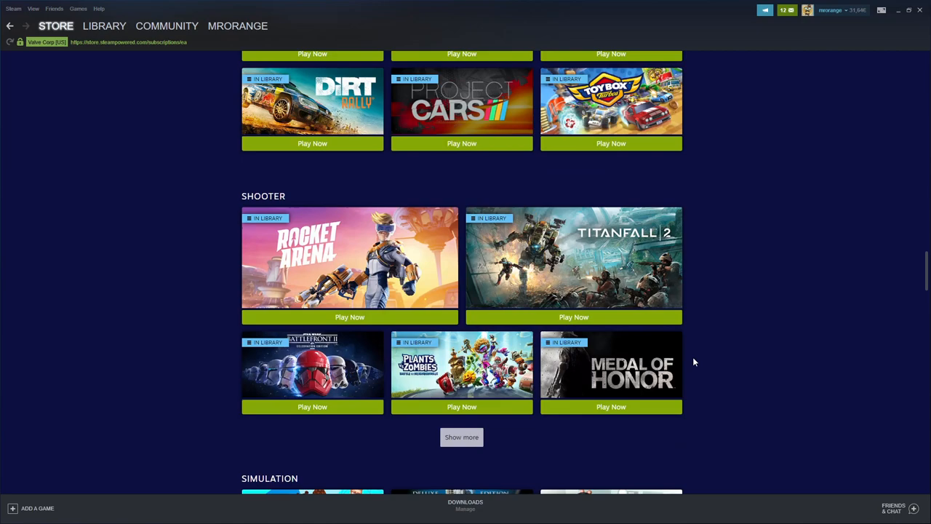
{"action": "mouse_move", "coordinate": [655, 446]}
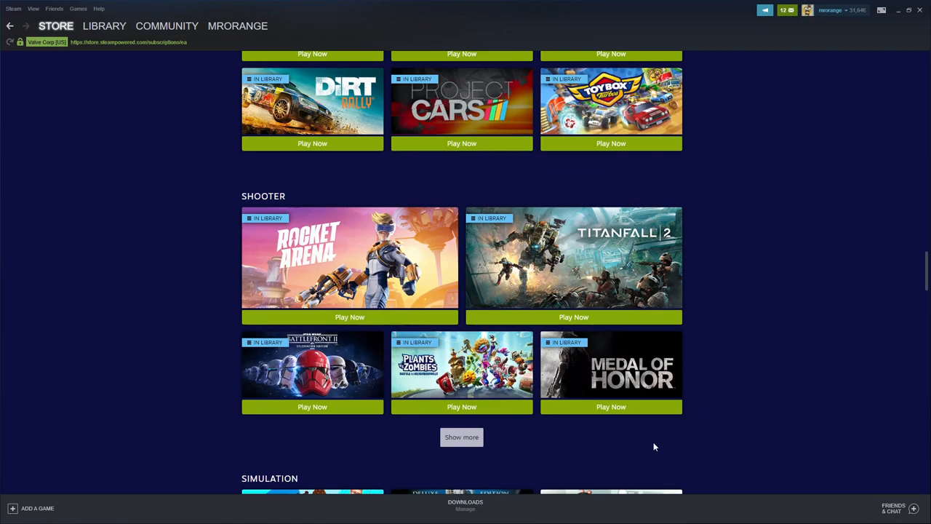
- Expand the Shooter list and scroll past Simulation, Sports and Puzzle down to the FAQ
{"action": "left_click", "coordinate": [461, 436]}
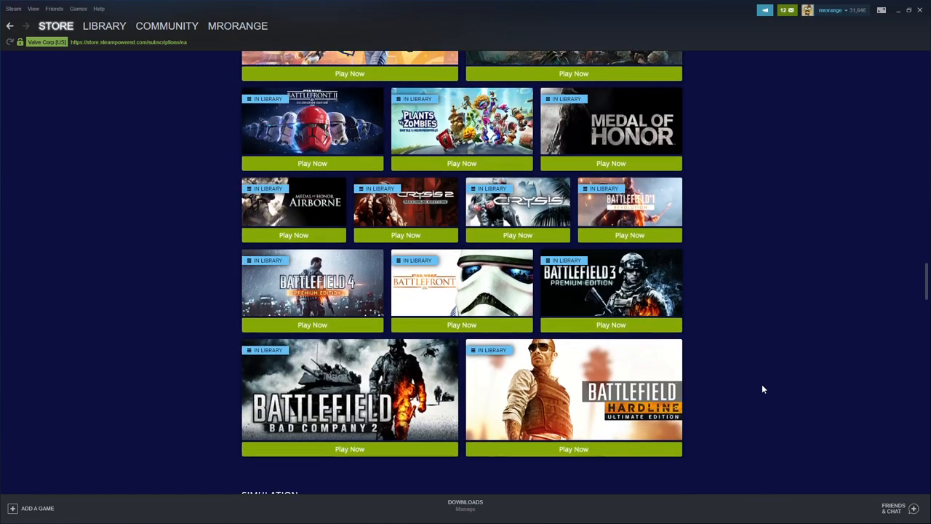
{"action": "scroll", "scroll_direction": "down", "scroll_amount": 3}
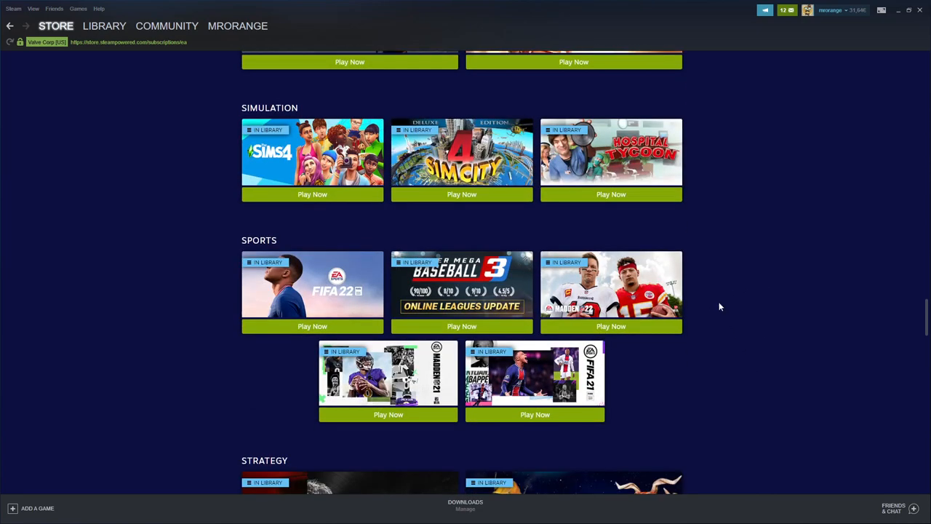
{"action": "scroll", "scroll_direction": "down", "scroll_amount": 3}
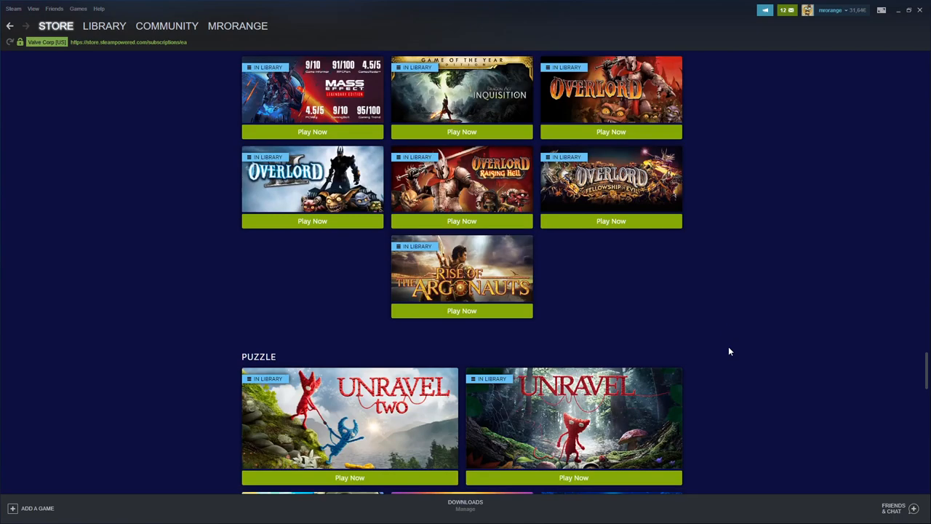
{"action": "scroll", "scroll_direction": "down", "scroll_amount": 3}
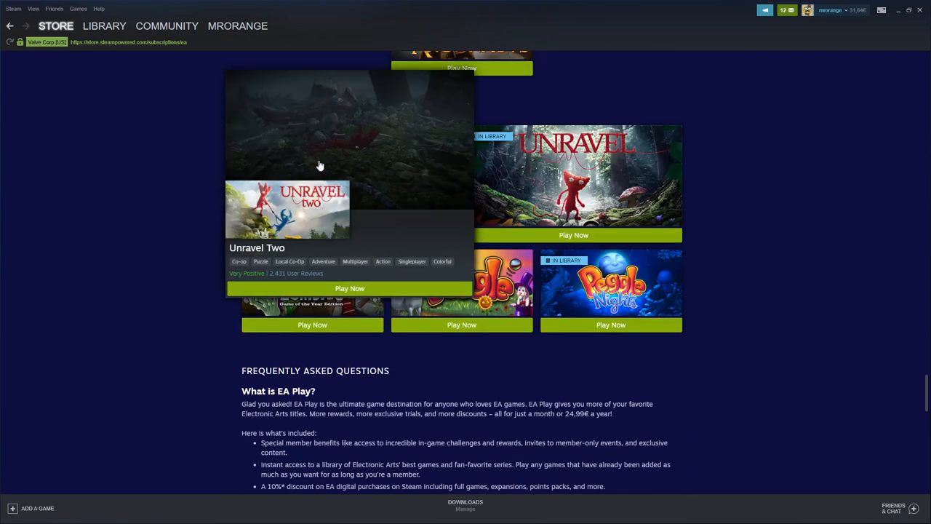
- Scroll the FAQ down to the cancelling and sharing questions and the user agreement note
{"action": "scroll", "scroll_direction": "down", "scroll_amount": 3}
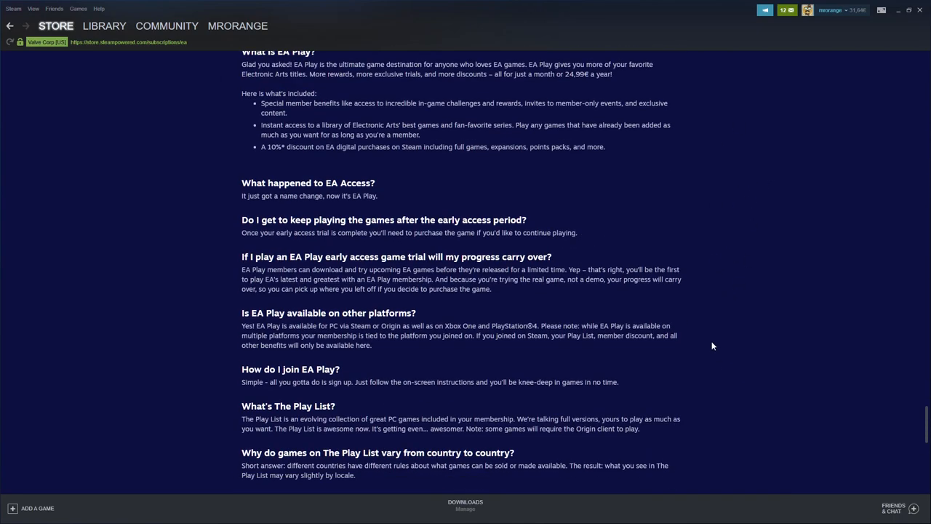
{"action": "scroll", "scroll_direction": "up", "scroll_amount": 3}
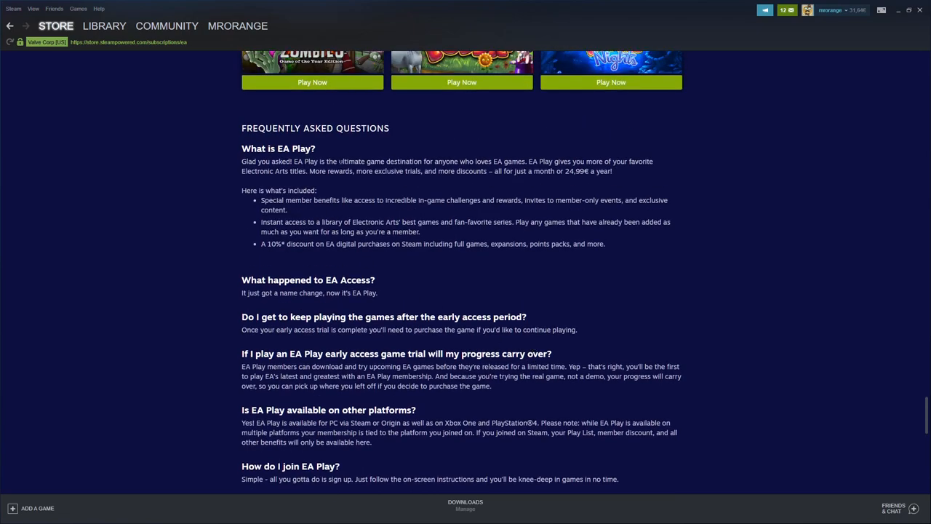
{"action": "scroll", "scroll_direction": "down", "scroll_amount": 3}
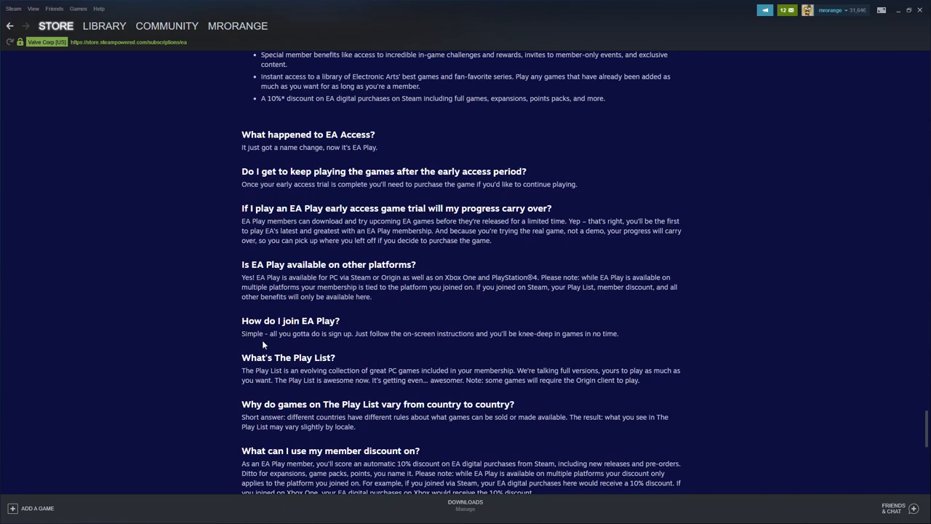
{"action": "scroll", "scroll_direction": "down", "scroll_amount": 3}
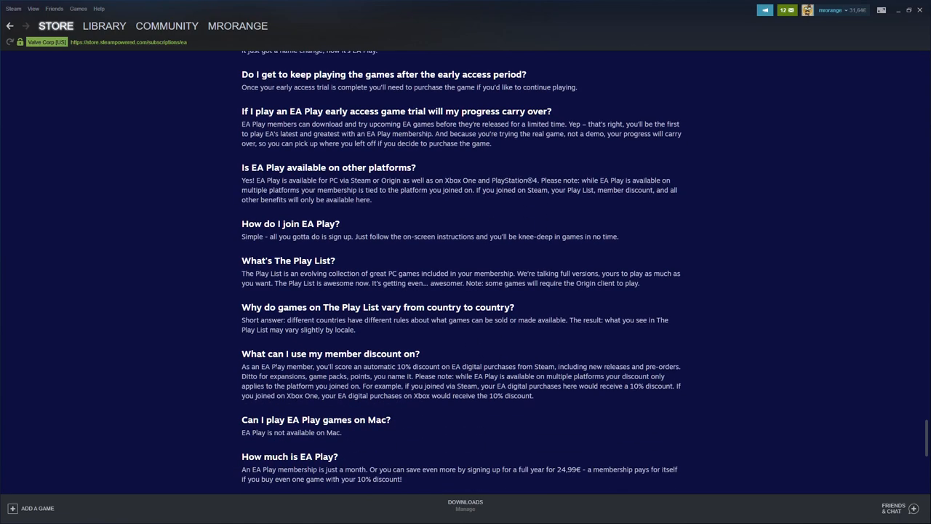
{"action": "scroll", "scroll_direction": "down", "scroll_amount": 3}
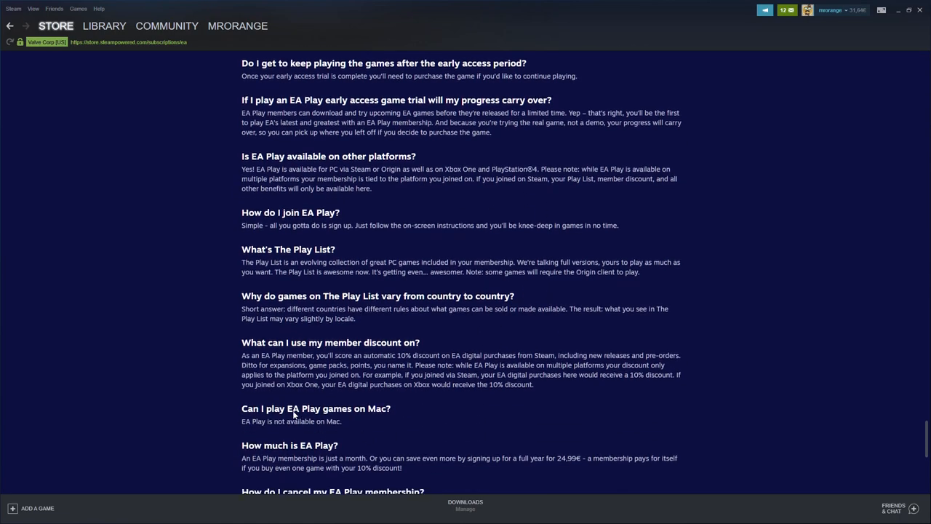
{"action": "scroll", "scroll_direction": "down", "scroll_amount": 3}
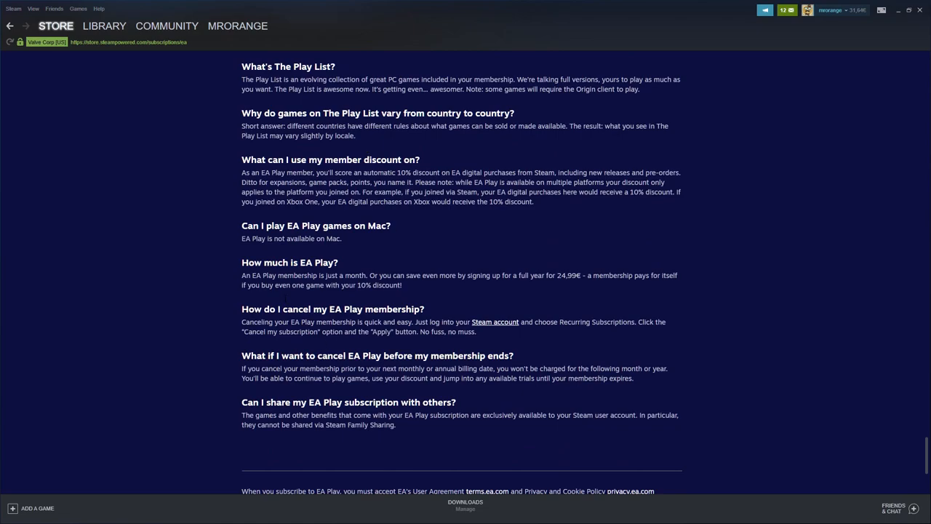
{"action": "mouse_move", "coordinate": [518, 353]}
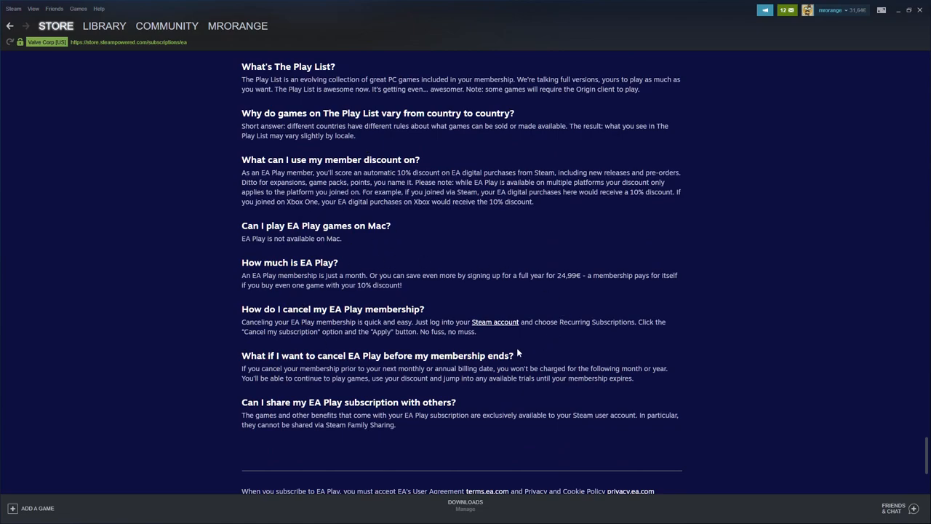
{"action": "mouse_move", "coordinate": [345, 305]}
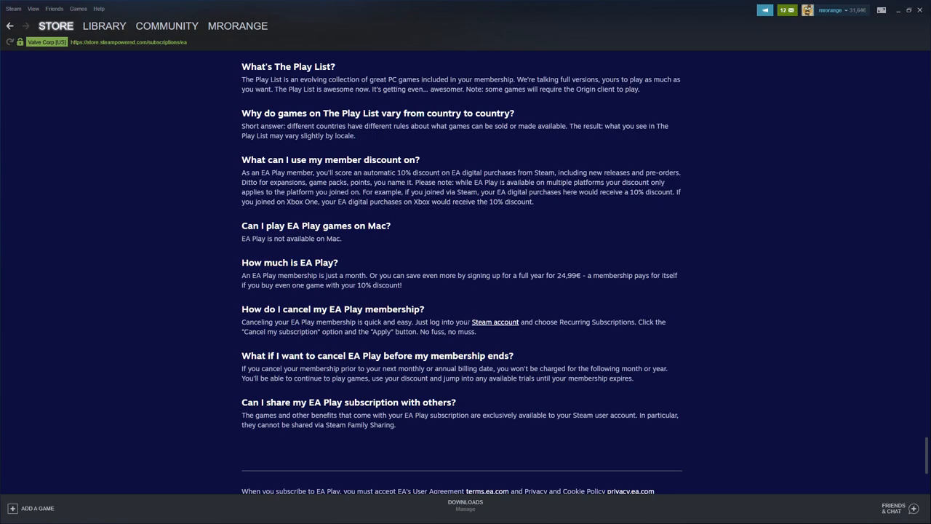
{"action": "mouse_move", "coordinate": [430, 387]}
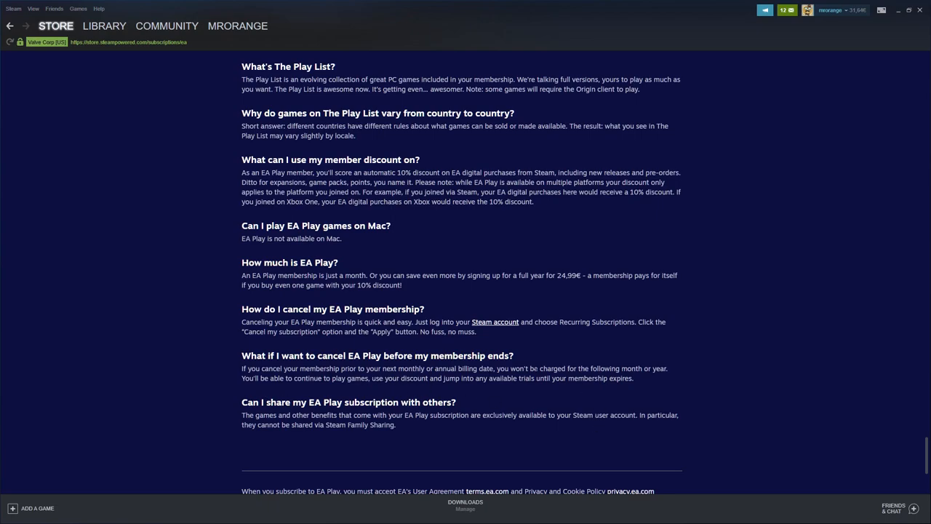
{"action": "mouse_move", "coordinate": [568, 412]}
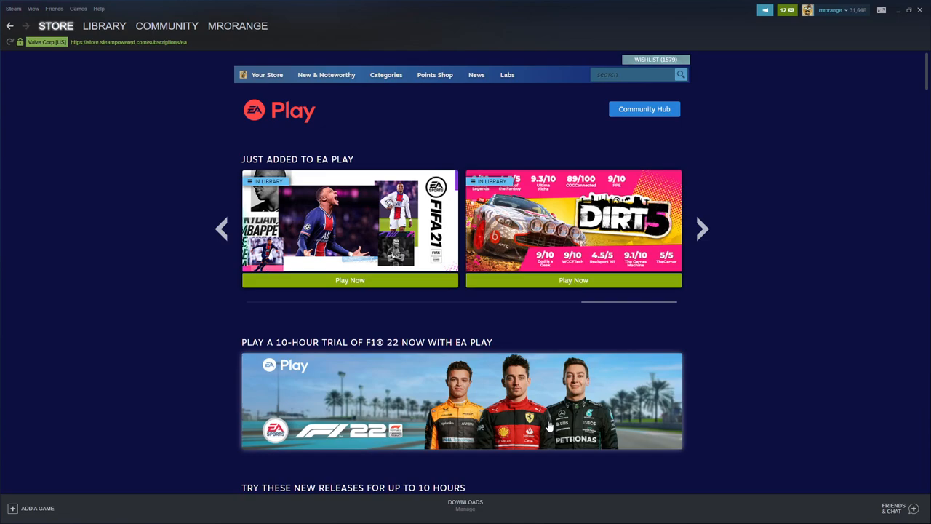
{"action": "mouse_move", "coordinate": [145, 195]}
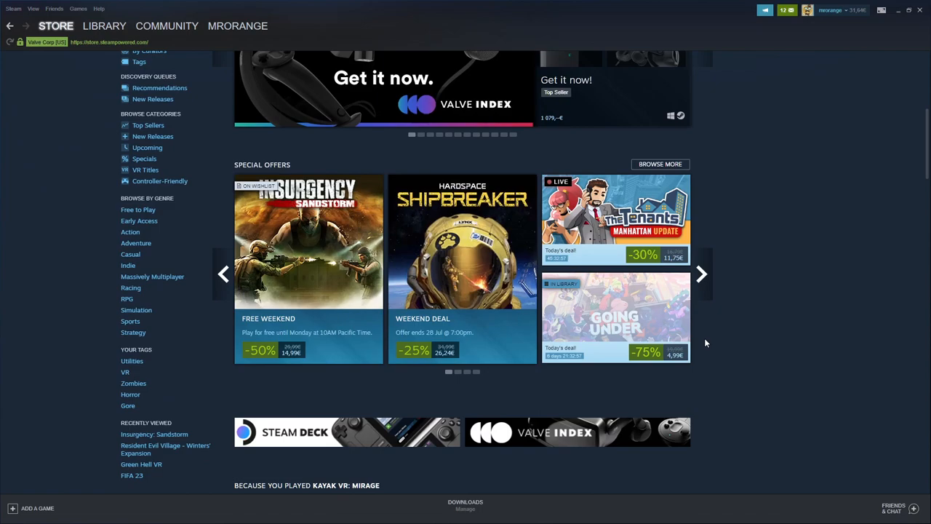
{"action": "mouse_move", "coordinate": [321, 233]}
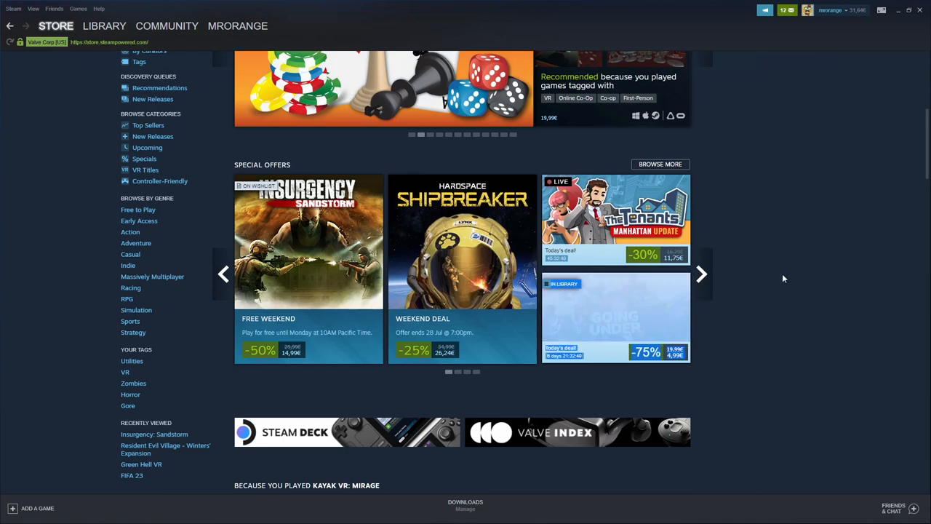
- Page the Special Offers carousel three times, then scroll down to New & Trending
{"action": "left_click", "coordinate": [700, 274]}
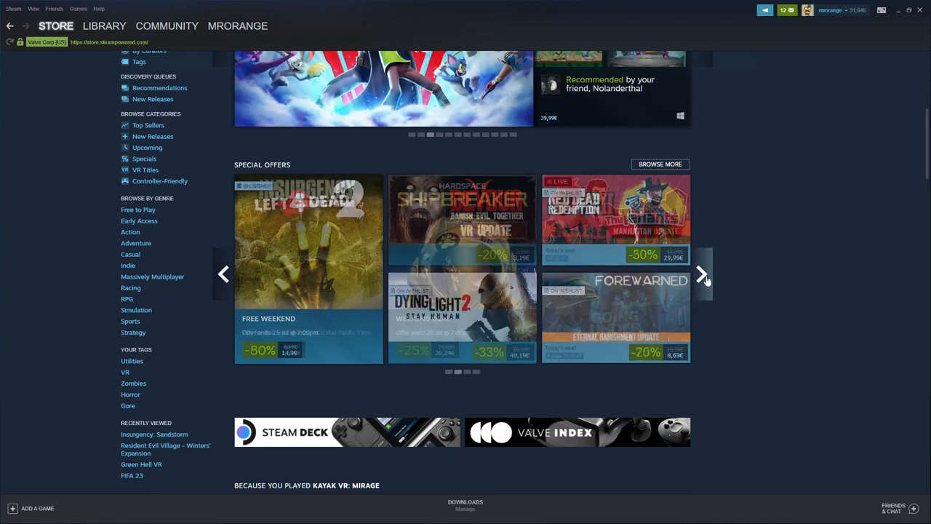
{"action": "left_click", "coordinate": [702, 273]}
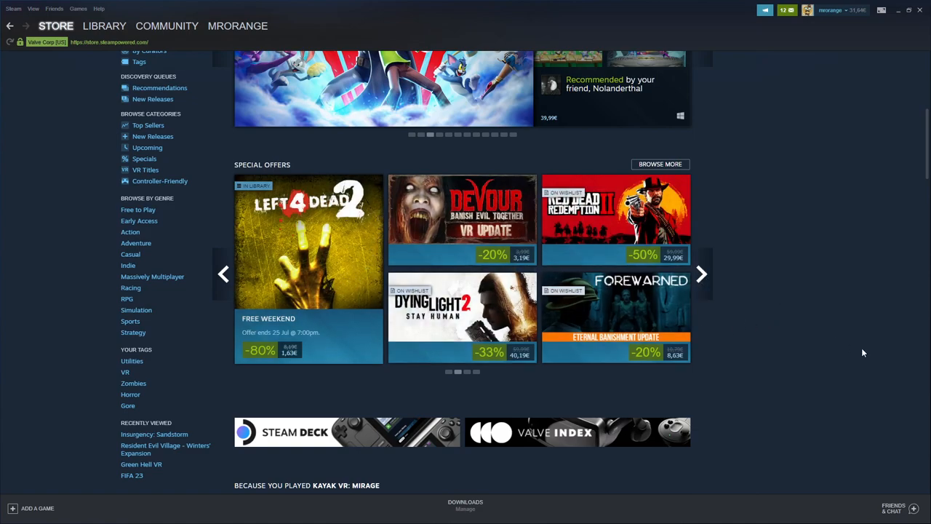
{"action": "left_click", "coordinate": [700, 274]}
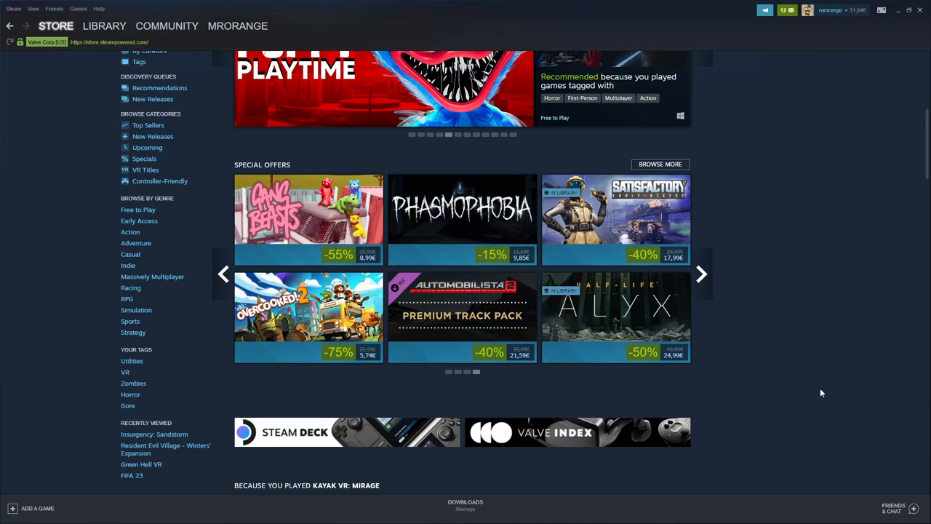
{"action": "scroll", "scroll_direction": "down", "scroll_amount": 3}
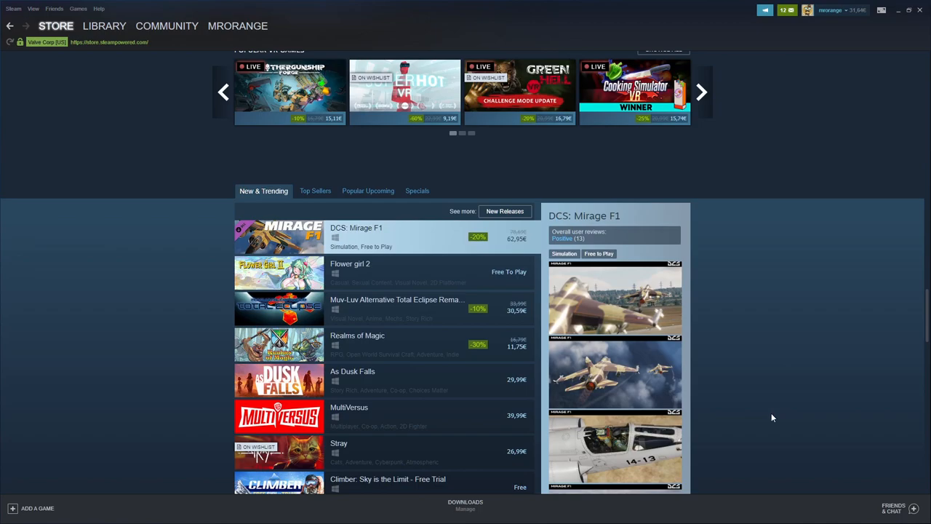
- Show the Top Sellers list and advance Featured & Recommended to the next game
{"action": "left_click", "coordinate": [312, 191]}
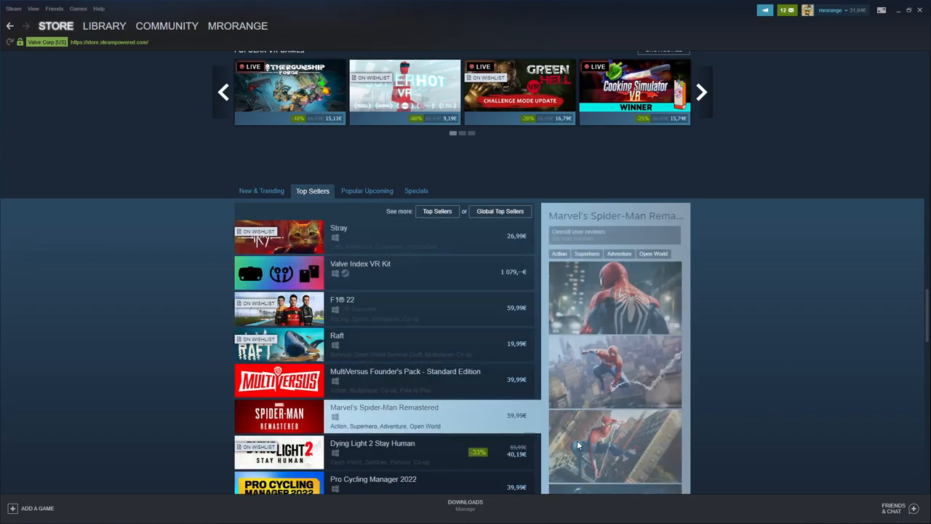
{"action": "mouse_move", "coordinate": [339, 236]}
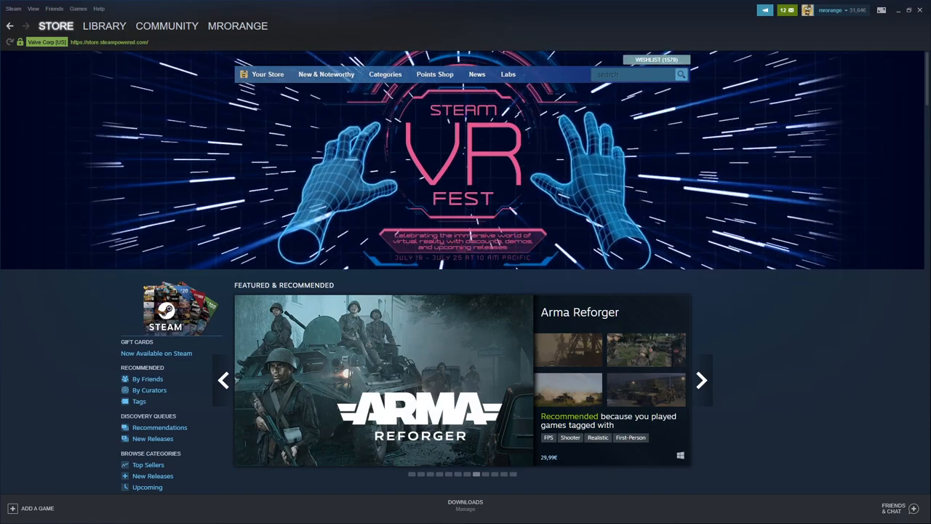
{"action": "left_click", "coordinate": [700, 380]}
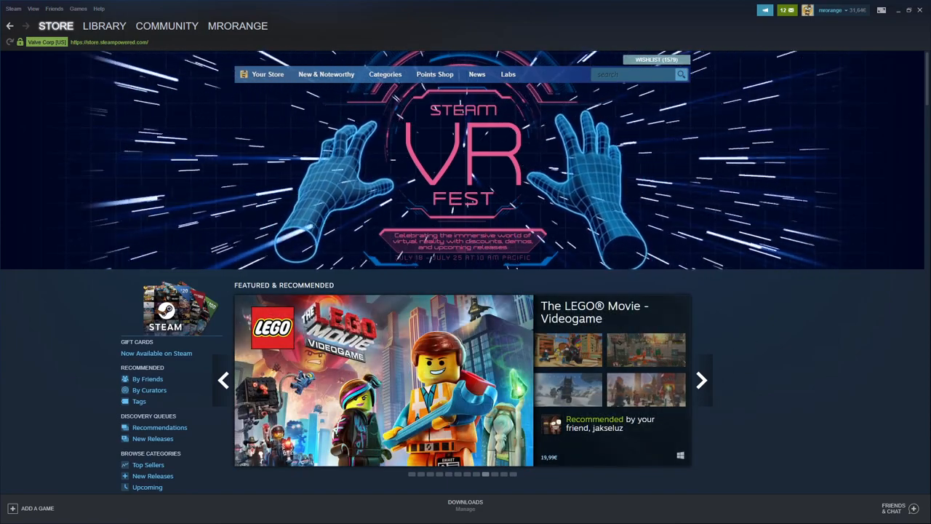